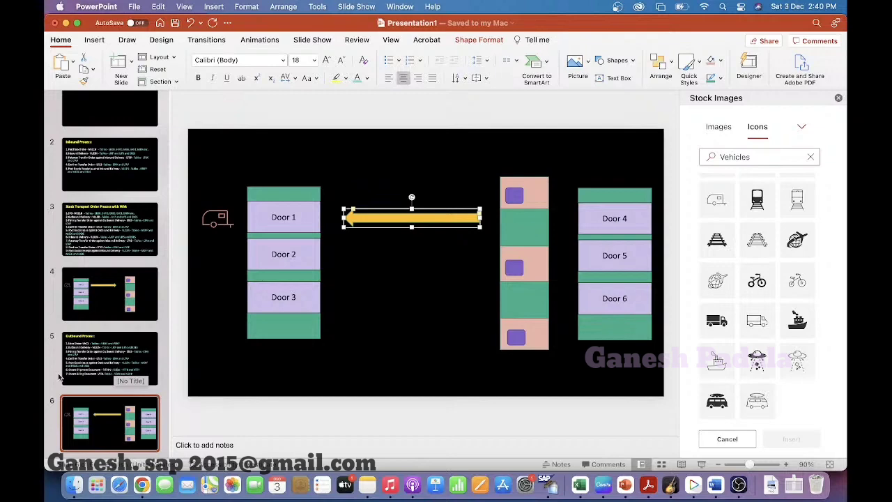
# Step: Duplicate the Outbound Process slide as slide 7 and start editing its title
pyautogui.click(108, 357)
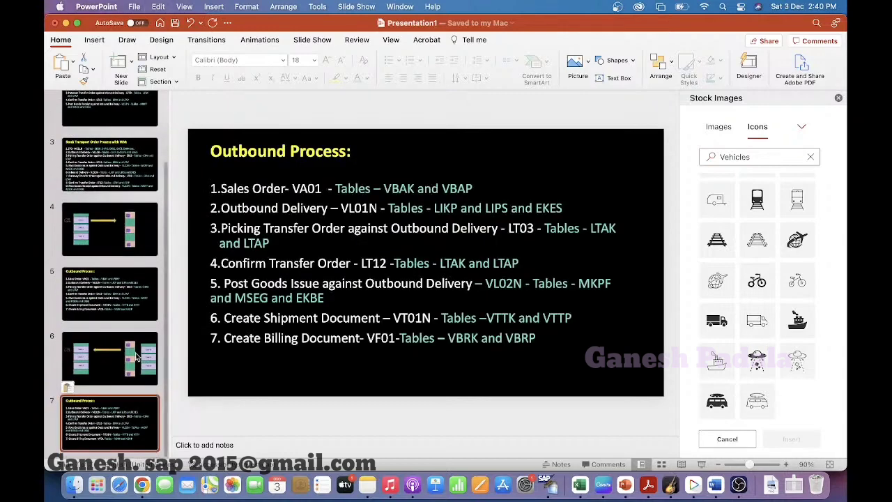
pyautogui.click(411, 264)
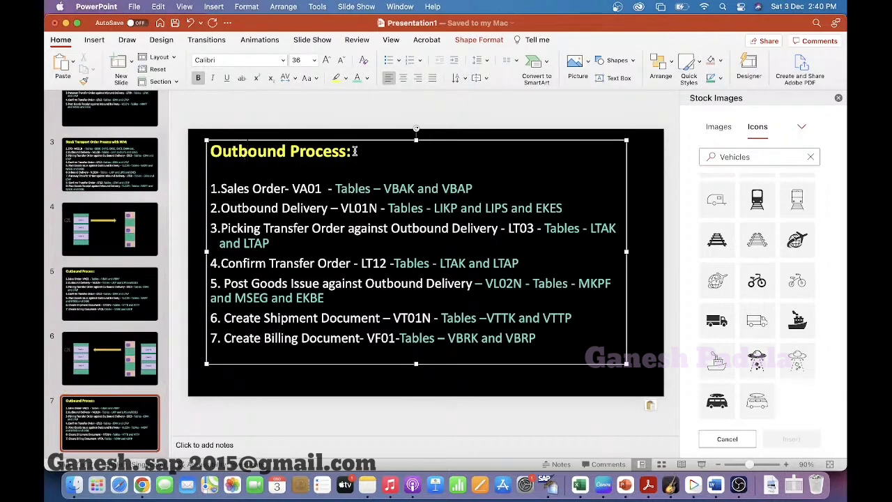
# Step: Retitle the slide 'Storage Bin to Storage Bin Transfer' and clear the old numbered list
pyautogui.write('Bin to Bin')
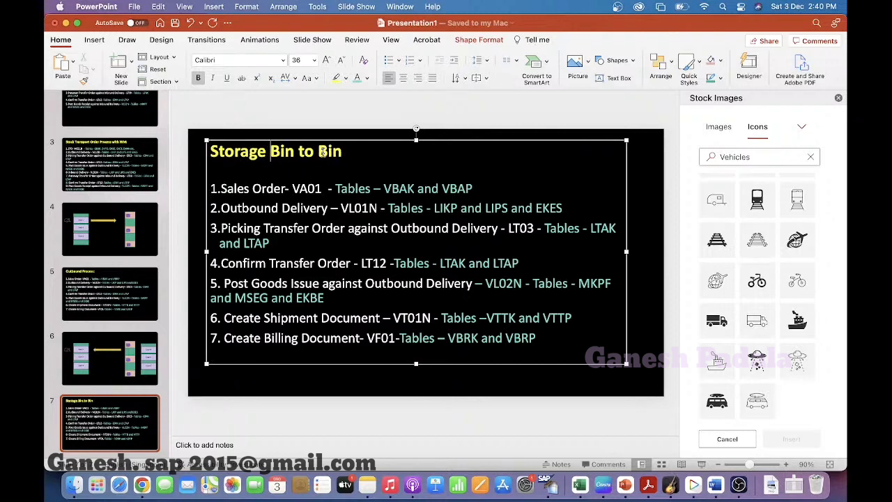
pyautogui.write('Storage')
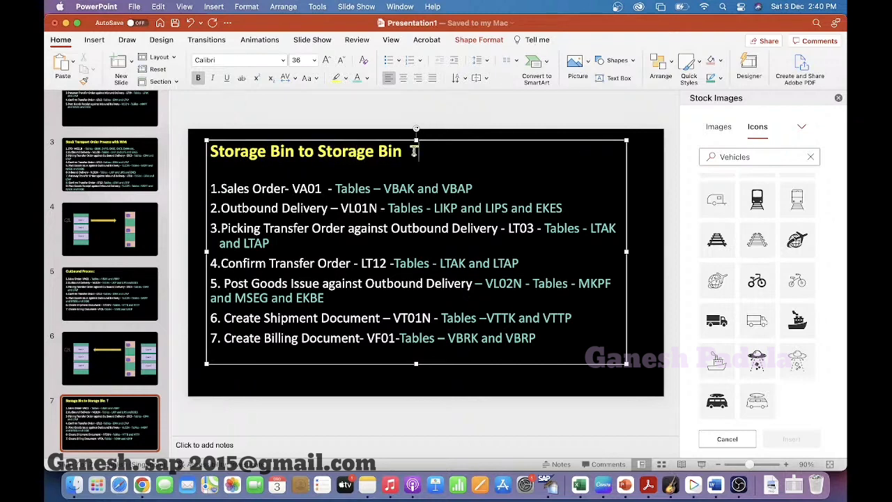
pyautogui.write('TrA')
pyautogui.click(341, 188)
pyautogui.write('1.T')
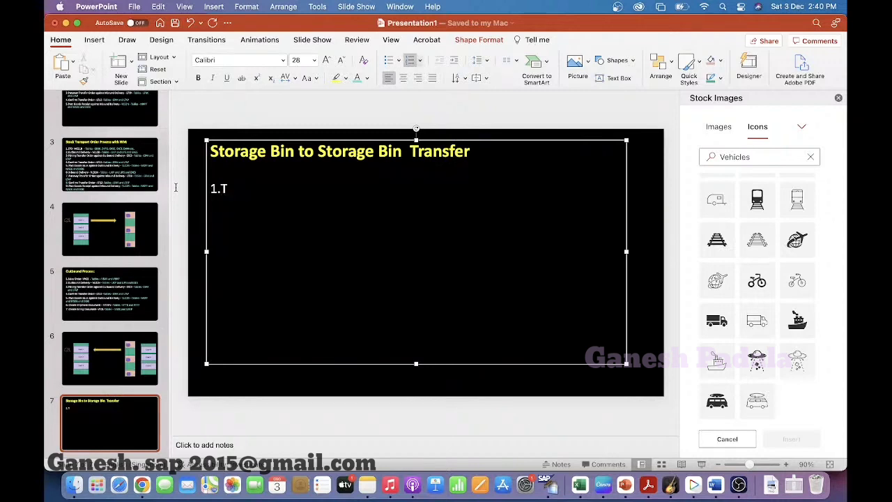
pyautogui.press('backspace')
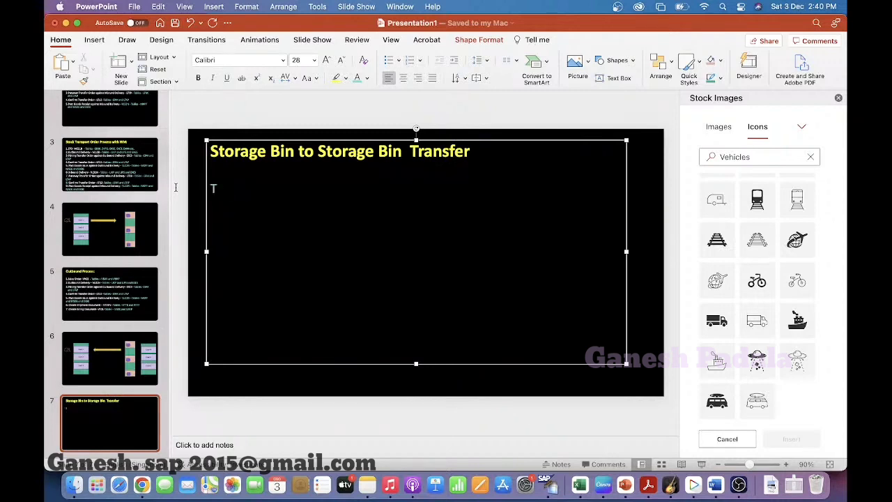
# Step: Replace the body with the heading 'Transactions :', fixing the capitalisation typo
pyautogui.write('TrANS')
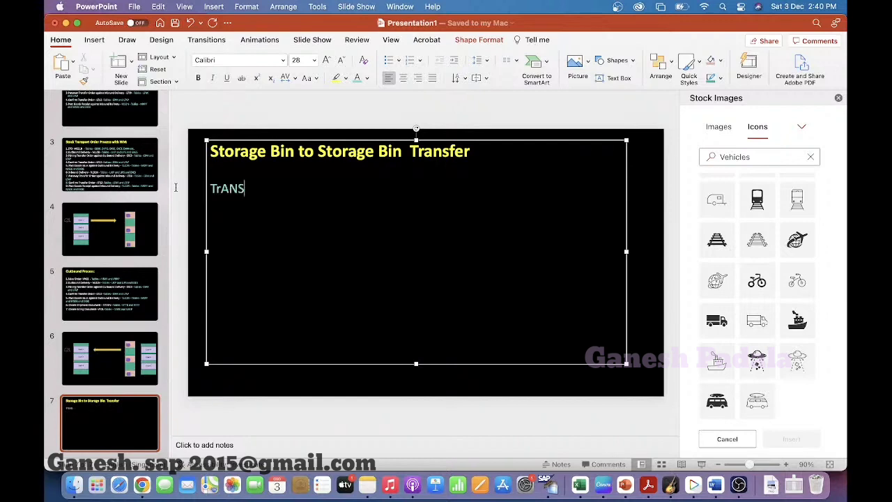
pyautogui.press('backspace')
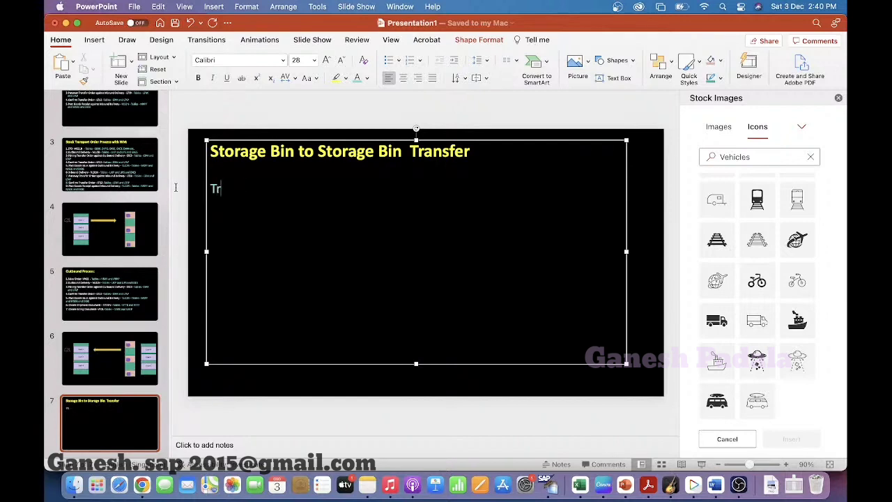
pyautogui.write('ansactions')
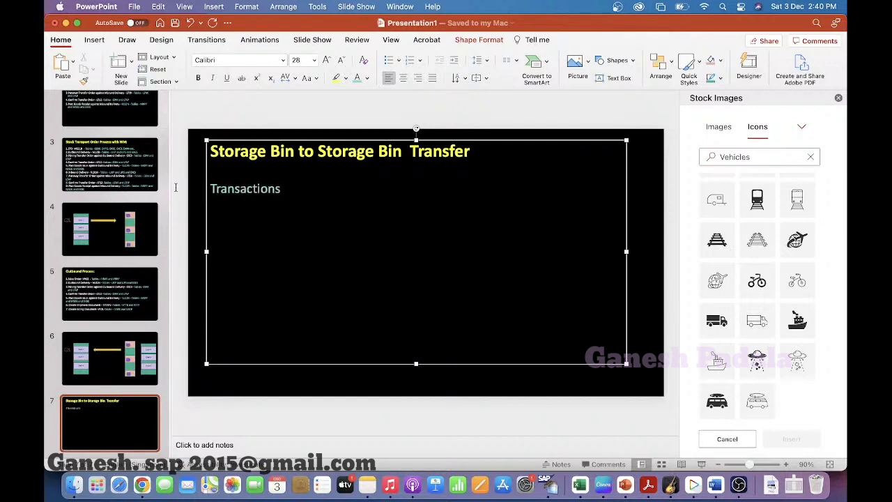
pyautogui.write(':')
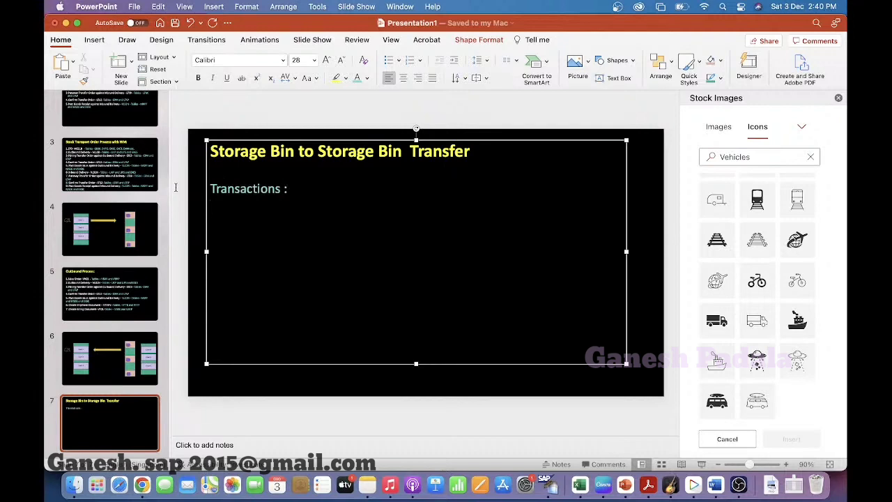
# Step: Add numbered item 1: LT01 – Partial Quantity transferred from one bin to bin
pyautogui.click(410, 60)
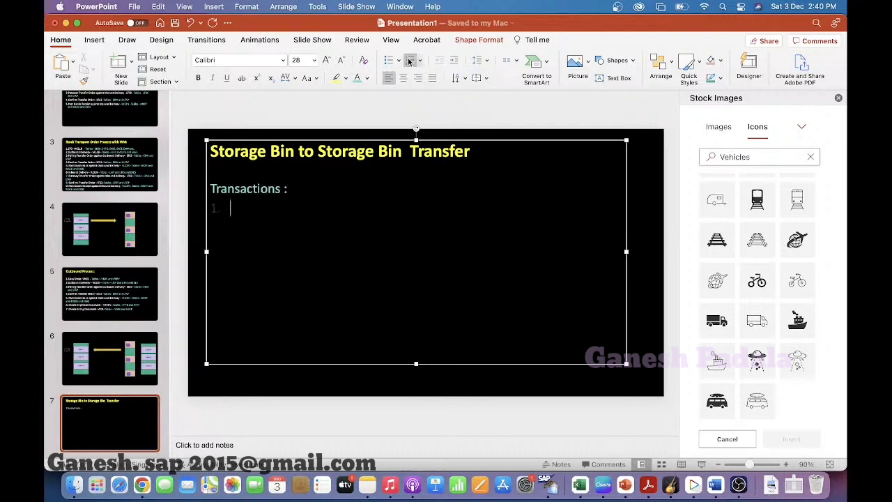
pyautogui.write('LT01 - P')
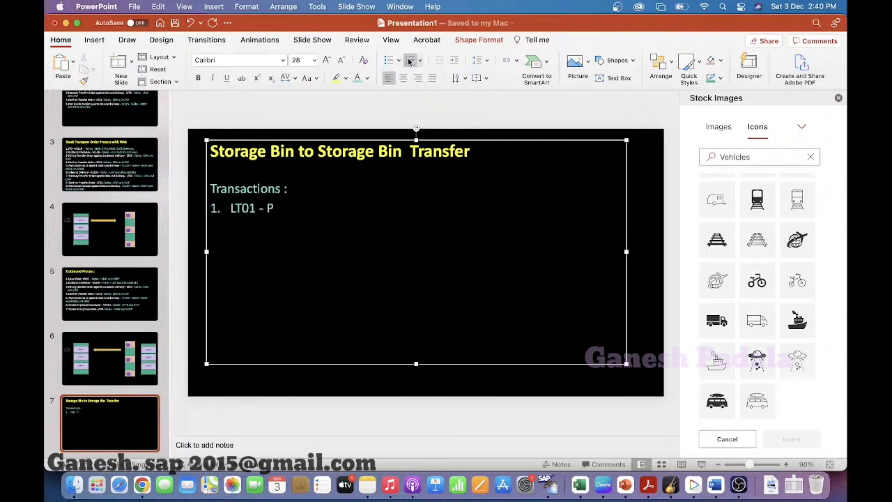
pyautogui.write('– Partial')
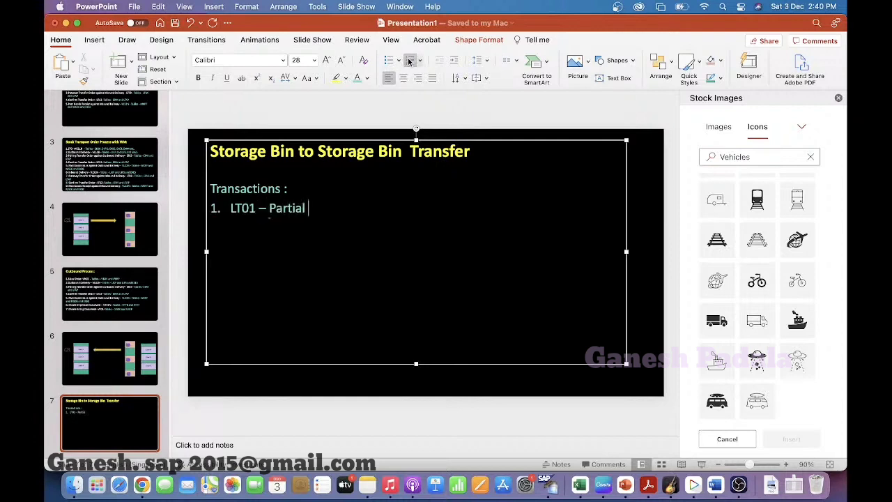
pyautogui.write('Quantity can be t')
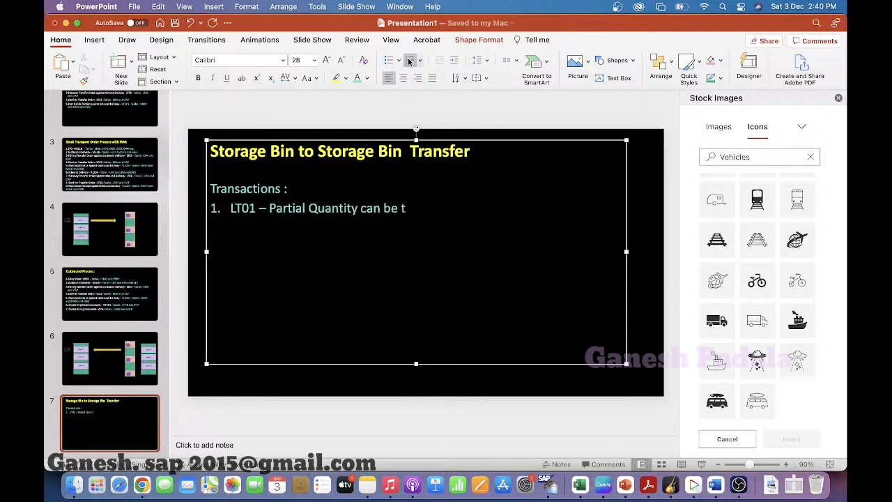
pyautogui.write('ransfer')
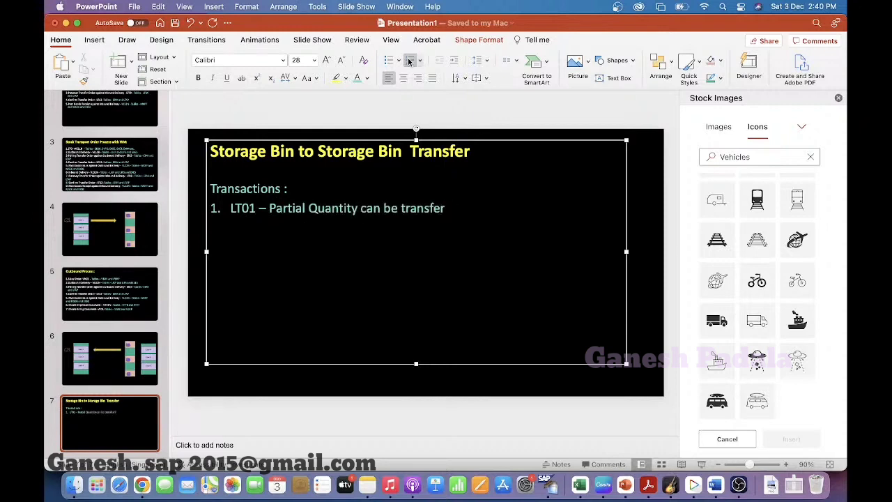
pyautogui.write('ed')
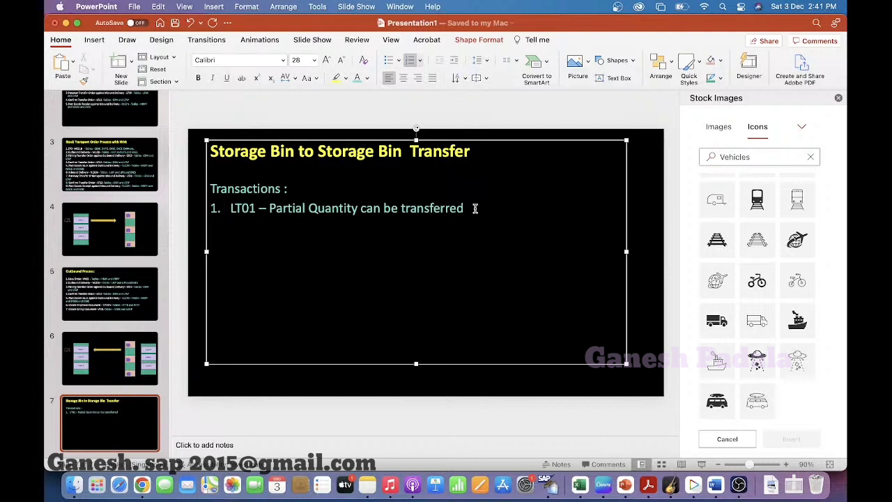
# Step: Add numbered item 2: LT10 – Multiple bins transferred, quantity change not allowed
pyautogui.write('LT10 -')
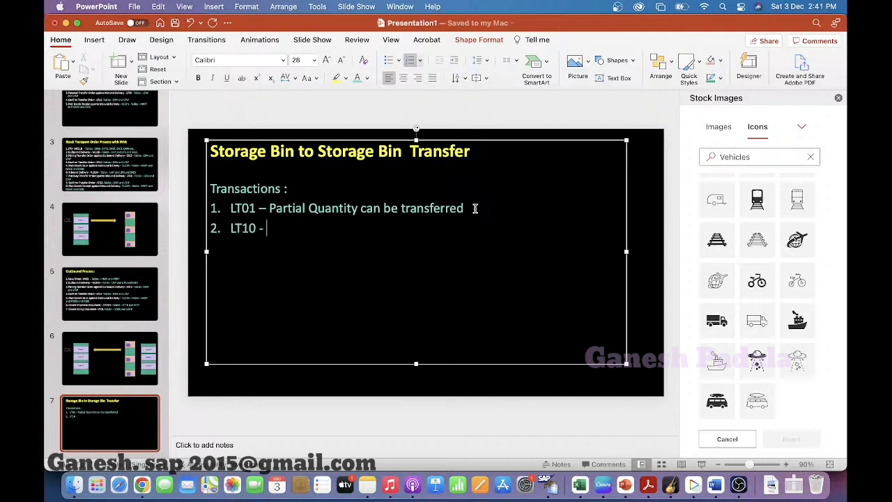
pyautogui.write('from oe')
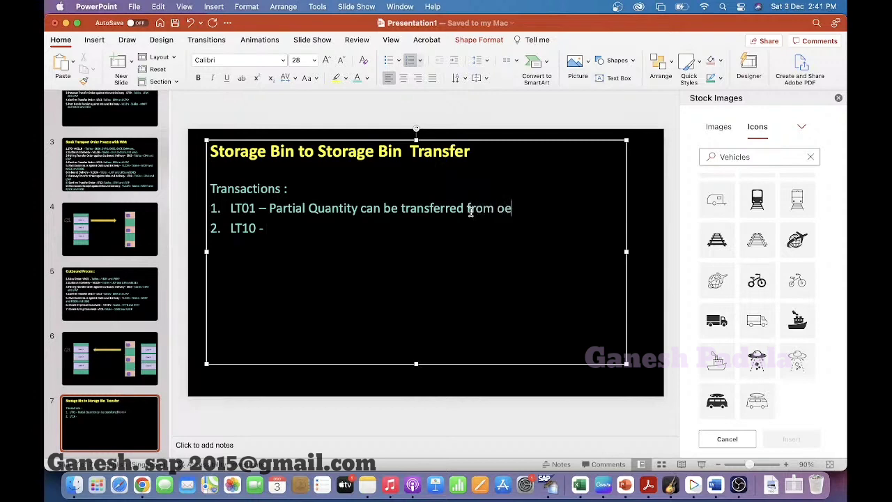
pyautogui.write('ne bin to')
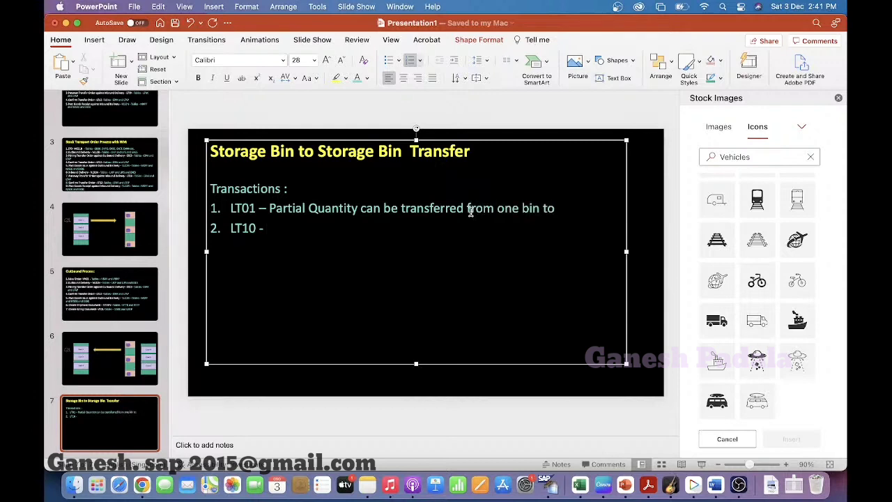
pyautogui.write('bin')
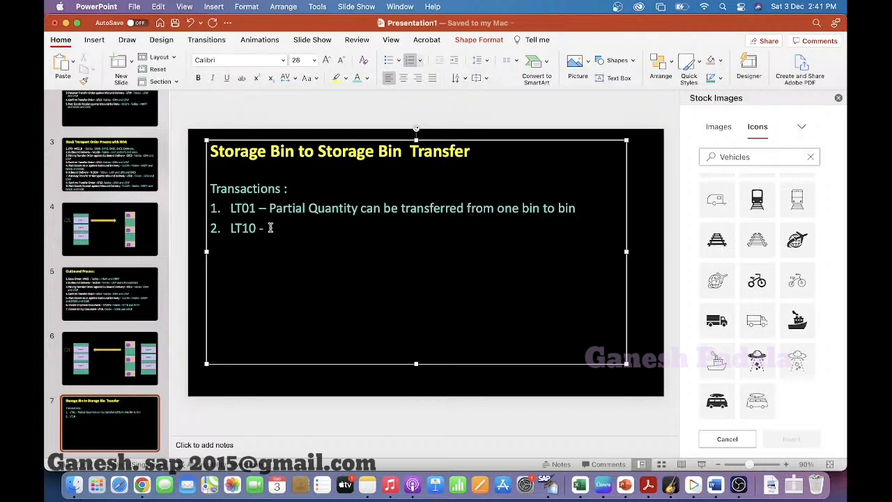
pyautogui.write('Multipl Bins can be')
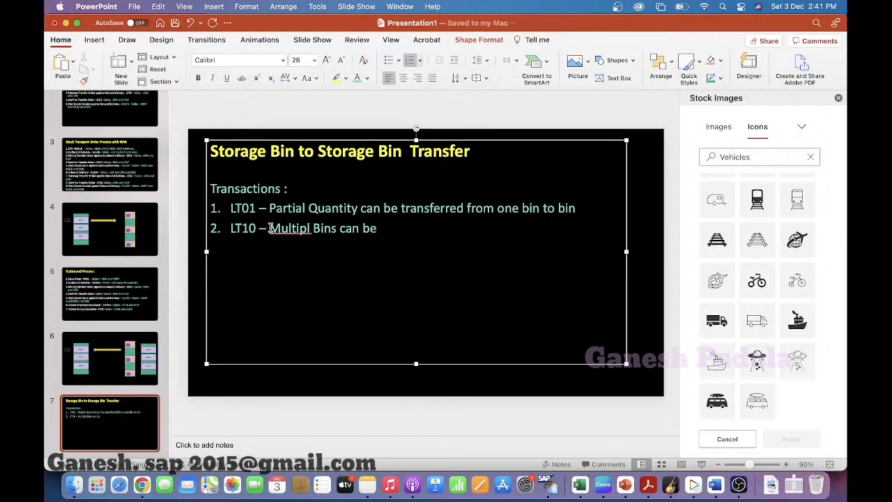
pyautogui.write('transferred but')
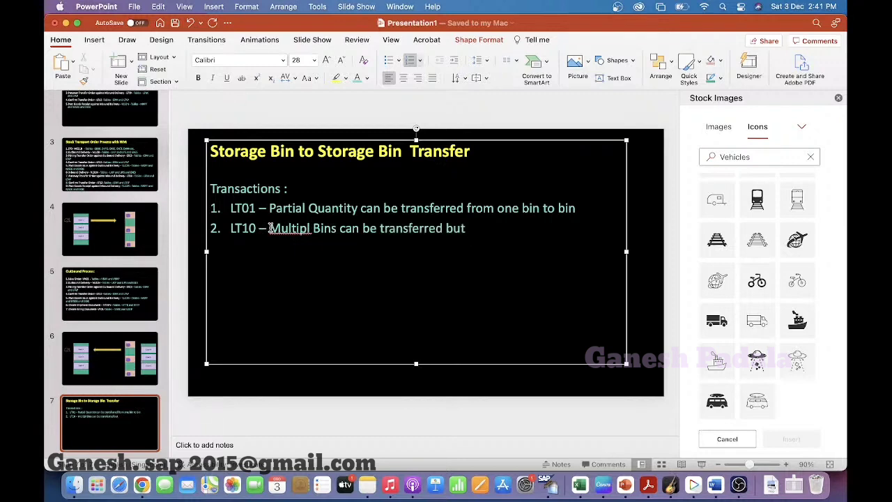
pyautogui.write('quantity change is n')
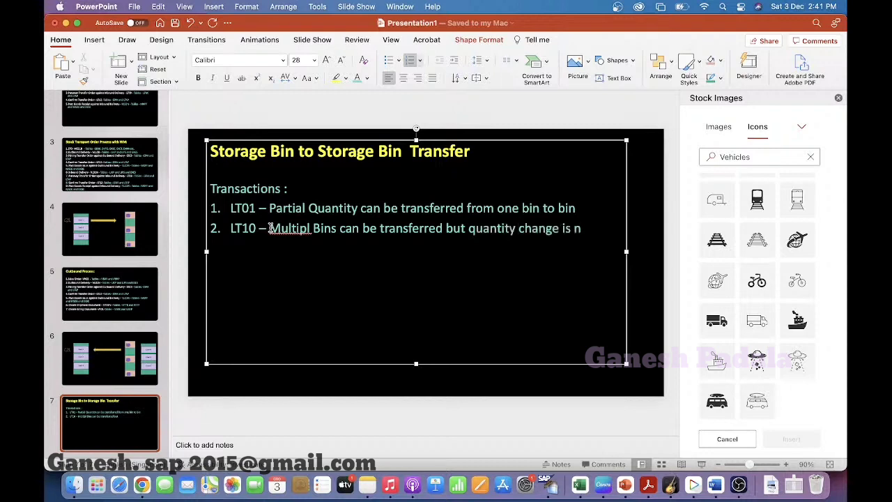
pyautogui.write('ot allowed')
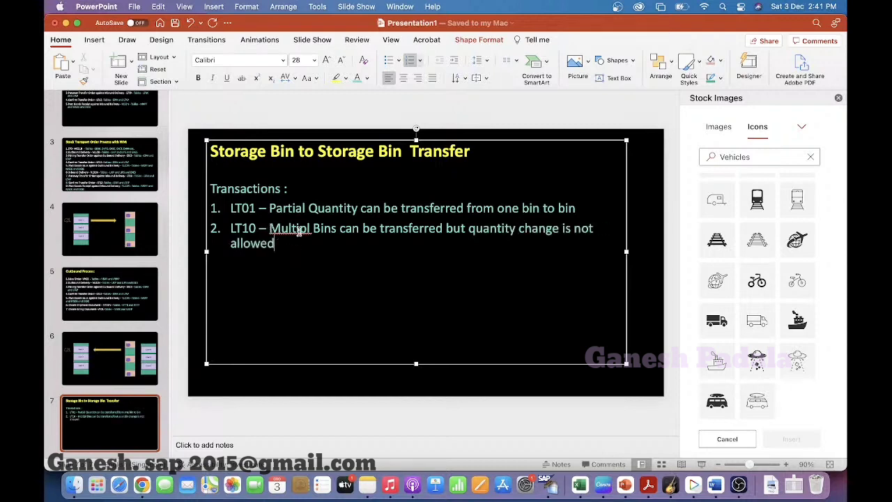
pyautogui.write('e')
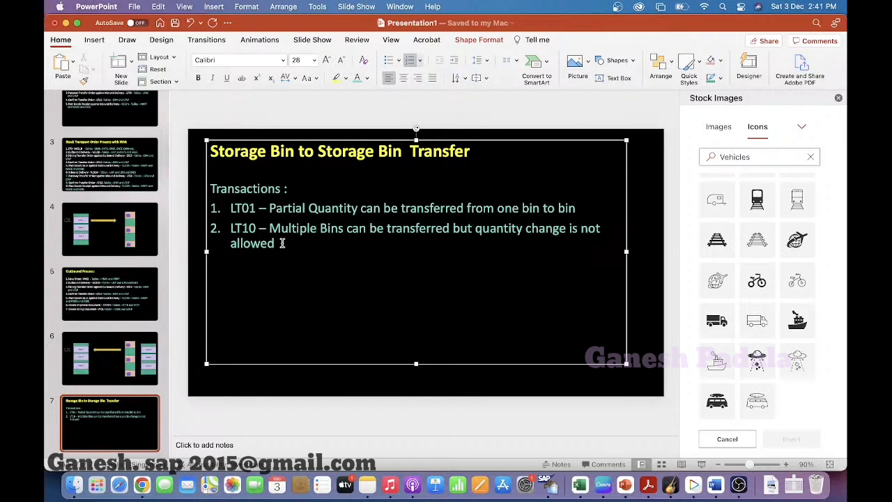
# Step: Add numbered item 3: LT09 – Transfer of Storage Unit from one Bin to Bin
pyautogui.write('LT09')
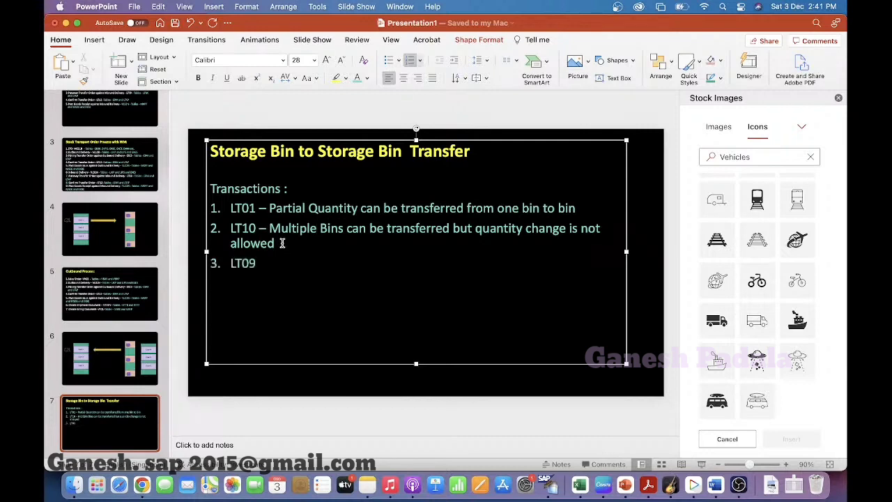
pyautogui.write('-')
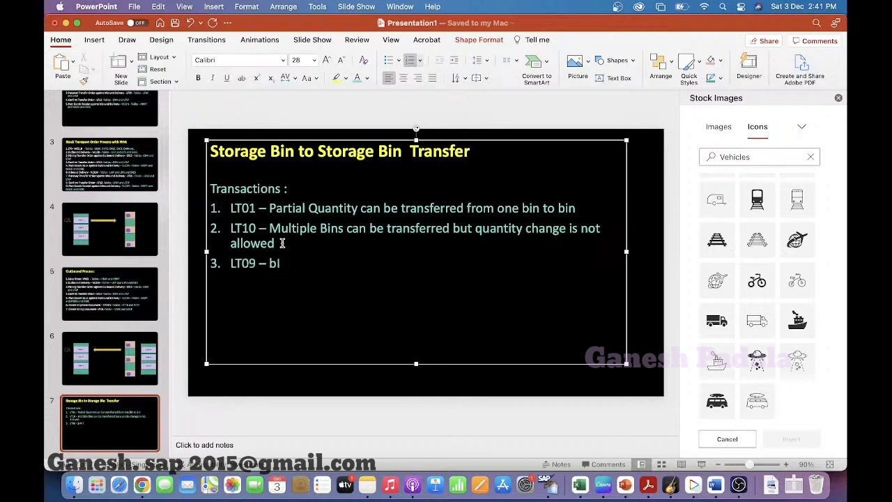
pyautogui.write('in to Tr')
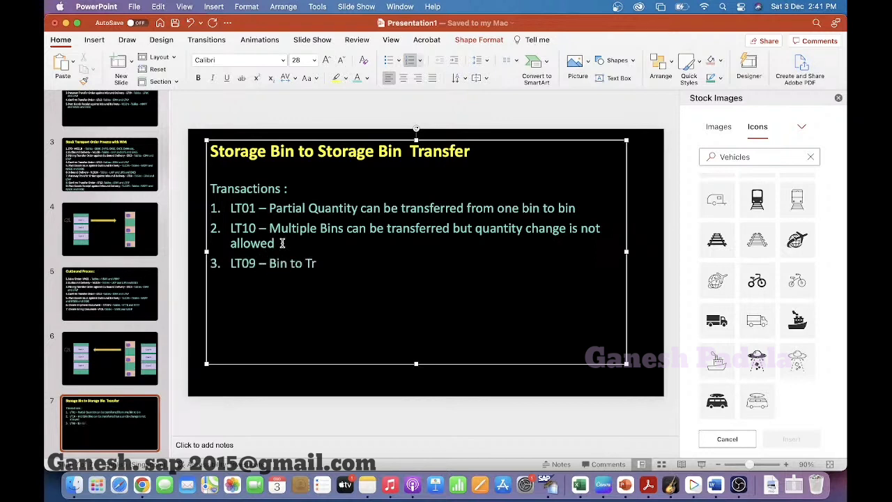
pyautogui.write('bIN')
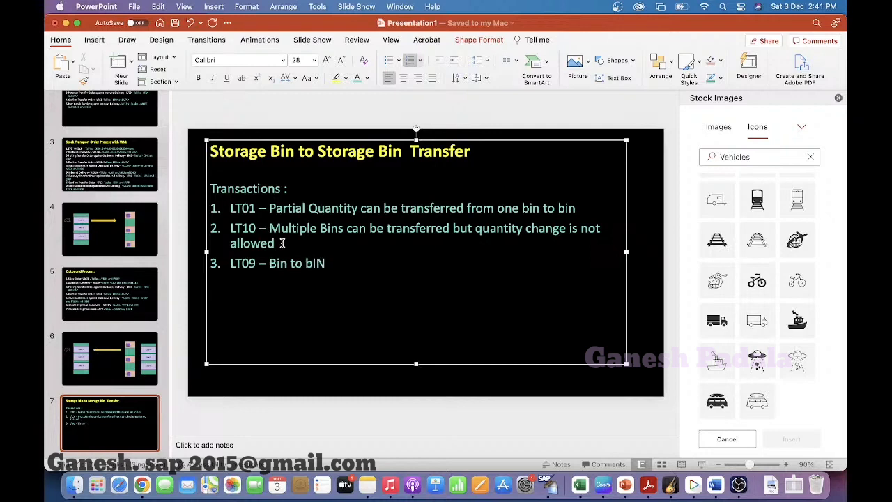
pyautogui.press('Backspace')
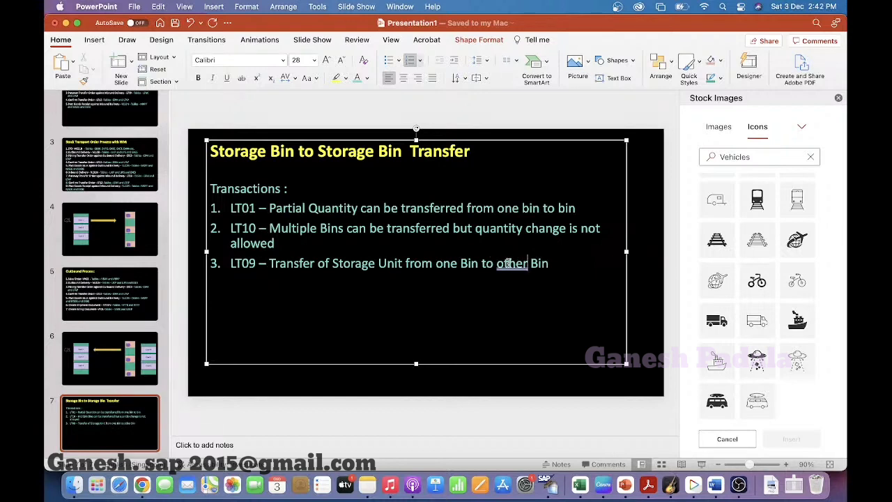
# Step: Cut the stray word 'other' out of the LT09 line
pyautogui.rightClick(512, 262)
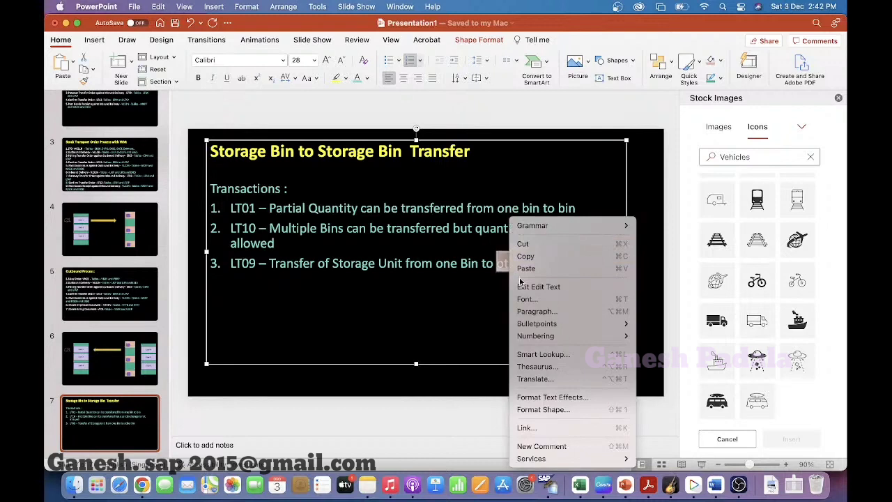
pyautogui.click(473, 287)
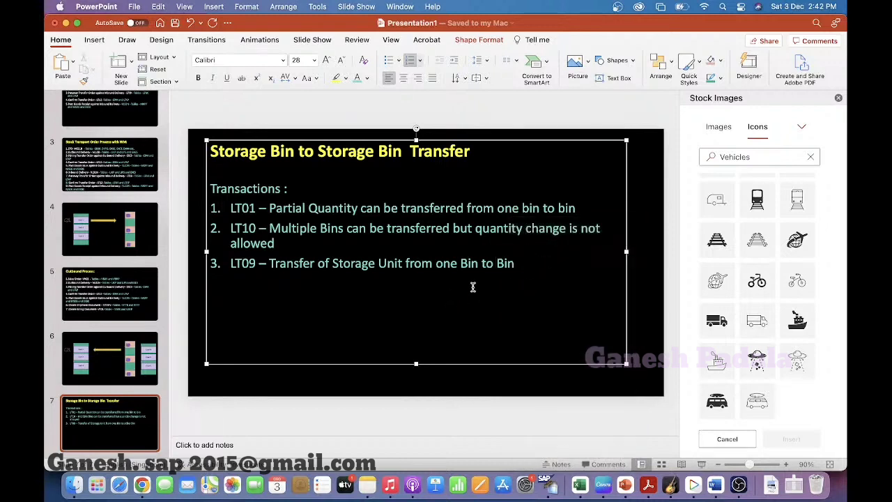
pyautogui.moveTo(469, 284)
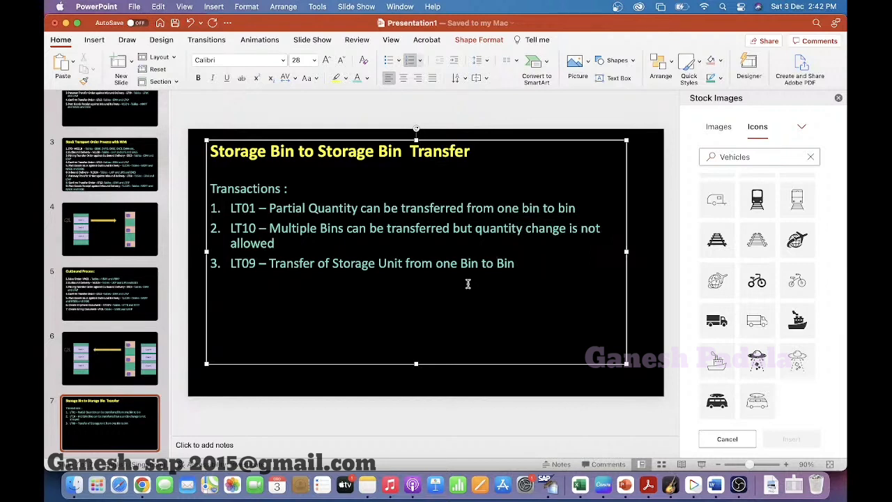
pyautogui.click(497, 263)
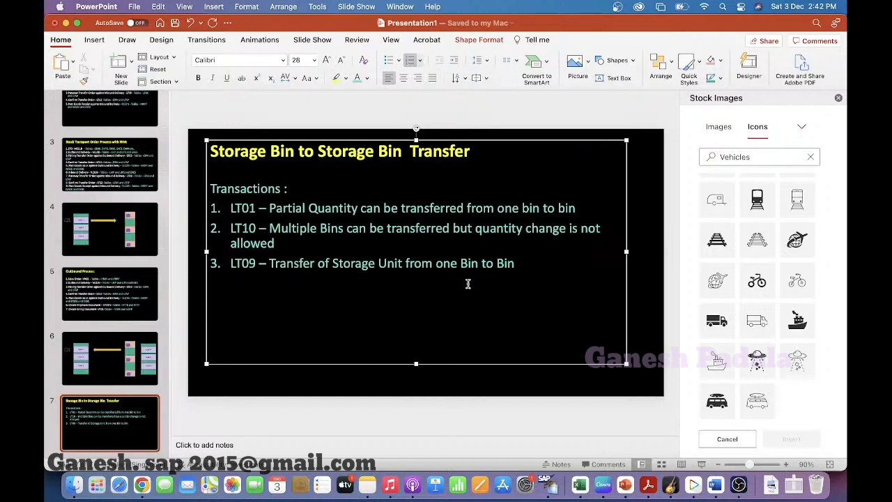
# Step: Paste a copy of the door diagram slide as slide 8
pyautogui.click(108, 358)
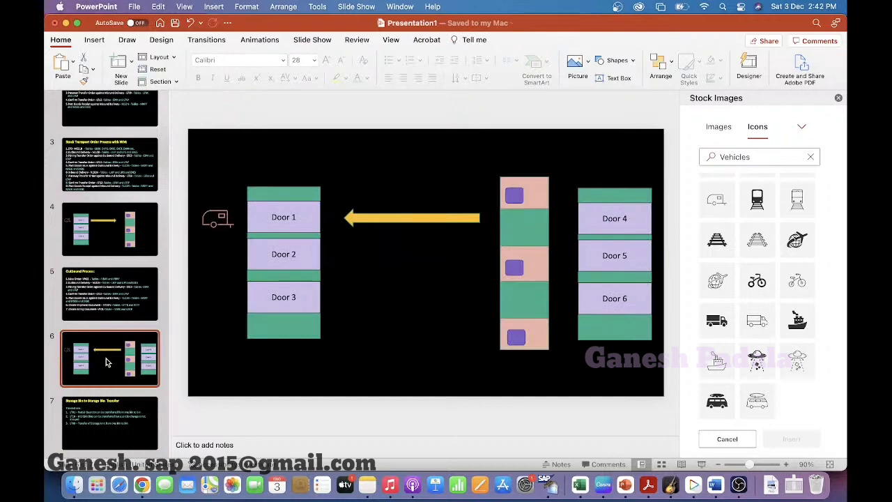
pyautogui.click(109, 421)
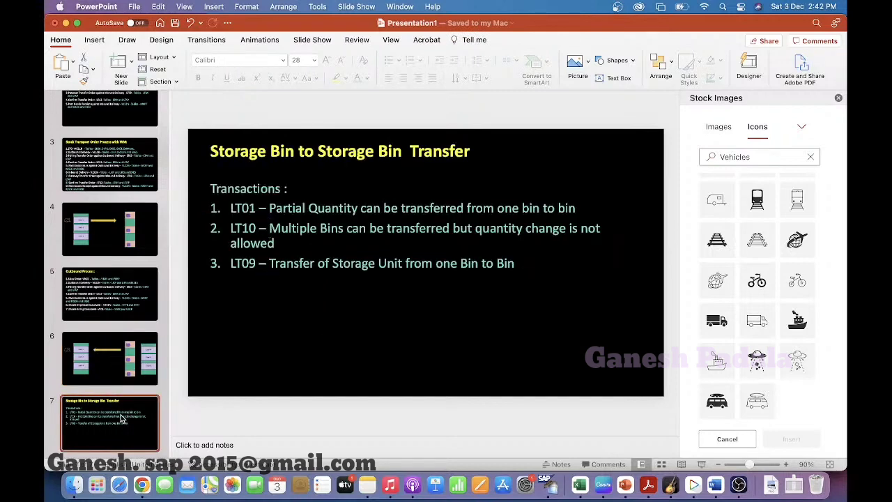
pyautogui.click(110, 357)
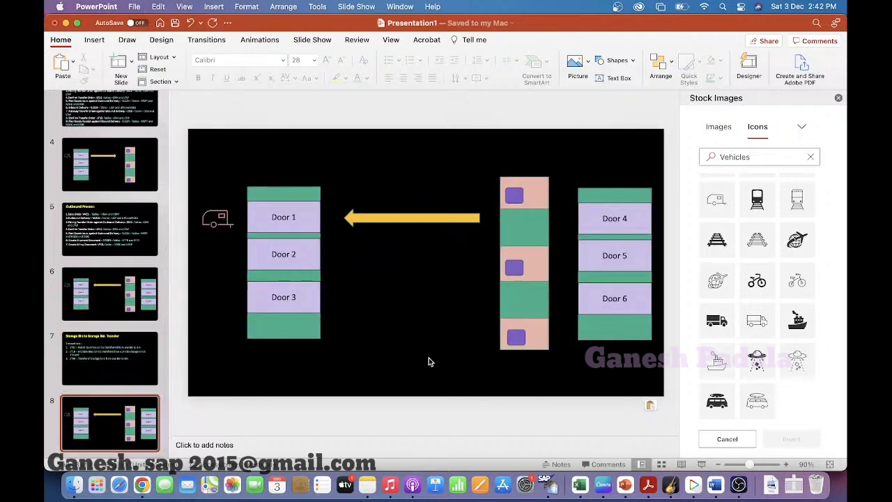
# Step: Delete the doors, arrow and vehicle and duplicate the striped bin column to the left
pyautogui.click(285, 254)
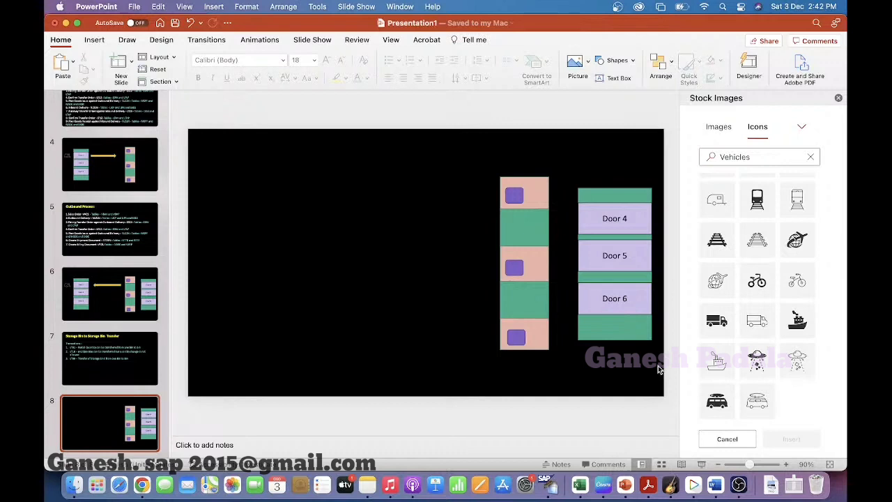
pyautogui.click(613, 255)
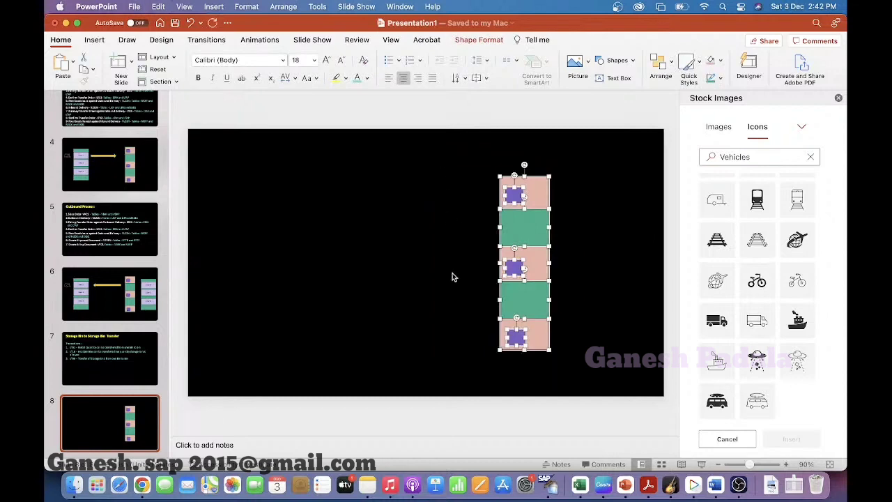
pyautogui.moveTo(524, 262); pyautogui.dragTo(351, 262)
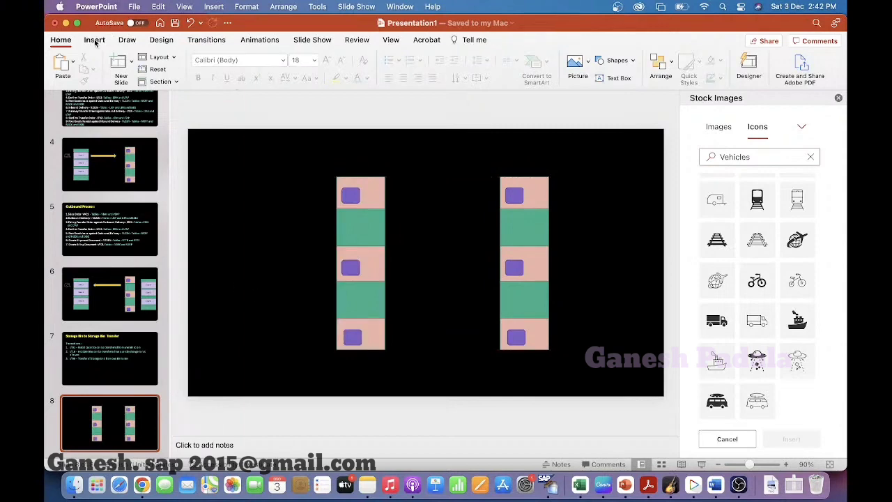
pyautogui.click(95, 39)
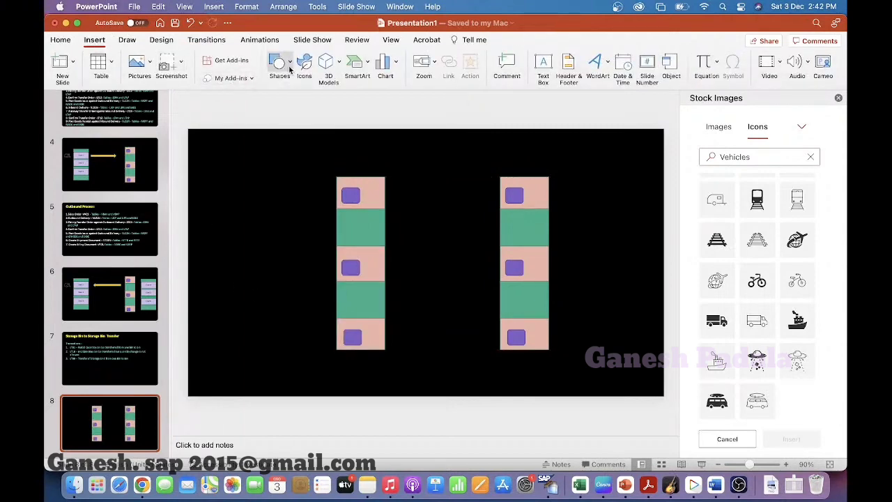
pyautogui.click(279, 63)
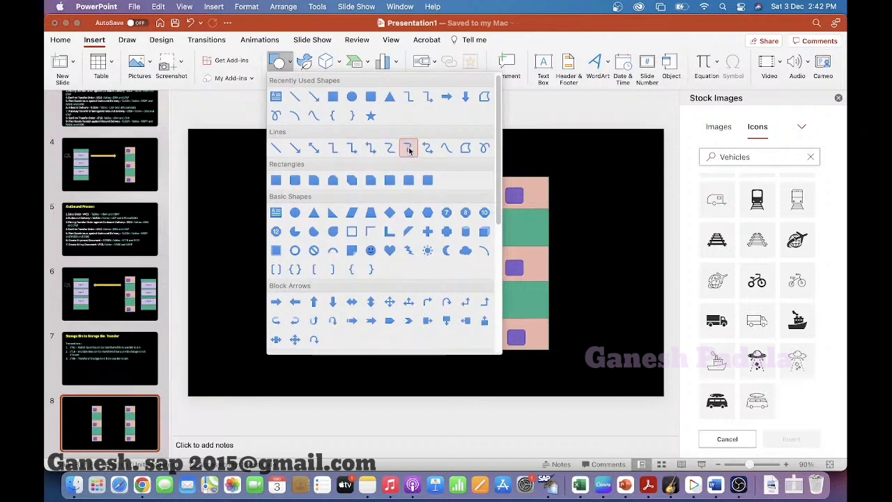
pyautogui.moveTo(408, 147)
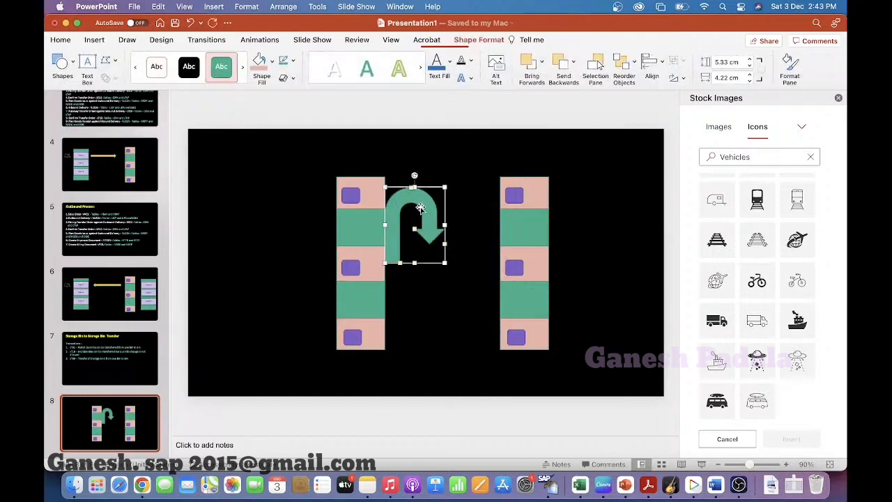
pyautogui.moveTo(416, 223); pyautogui.dragTo(286, 220)
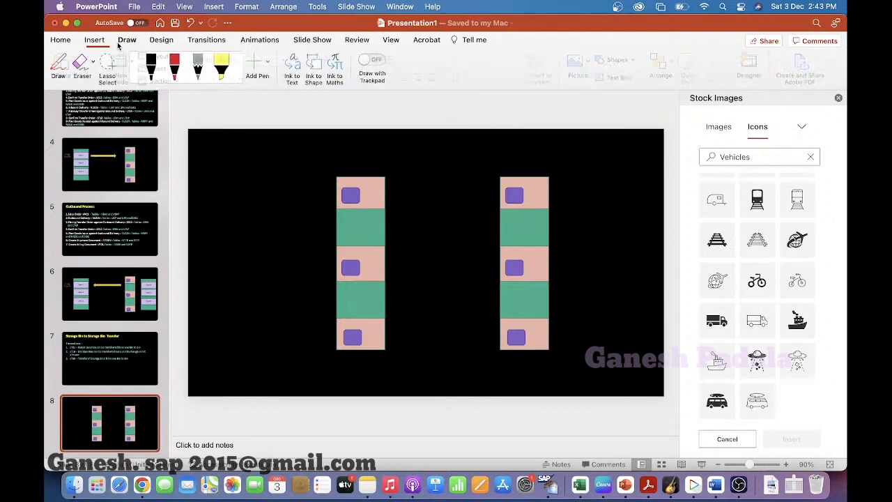
pyautogui.click(95, 39)
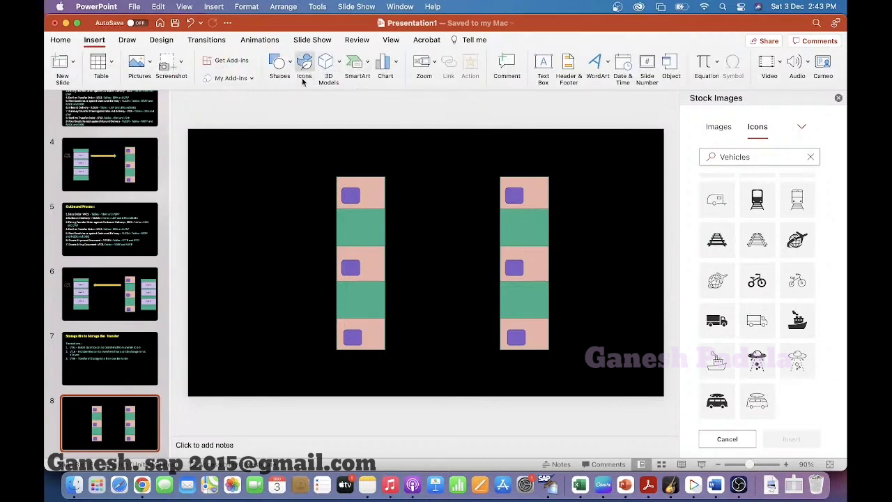
pyautogui.click(279, 66)
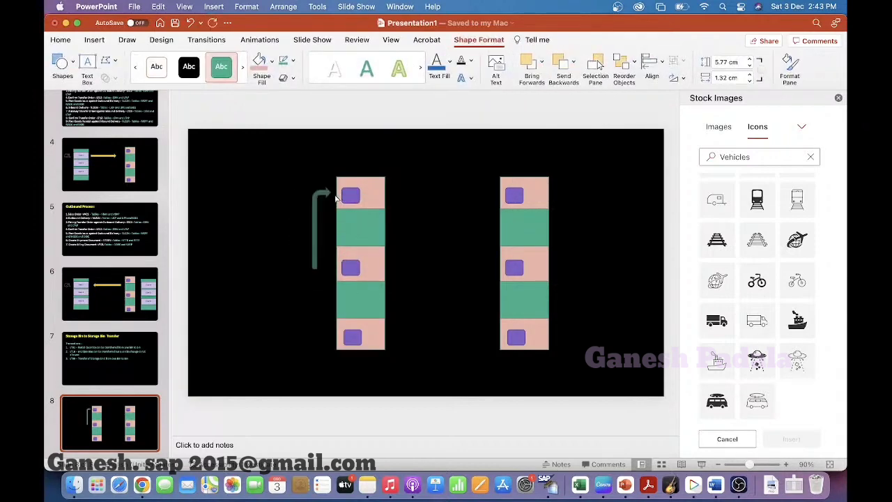
pyautogui.click(320, 223)
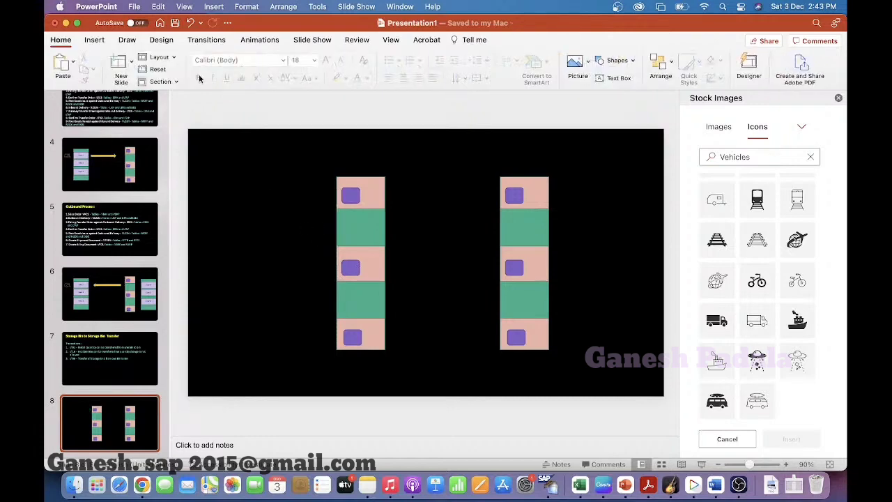
pyautogui.click(95, 39)
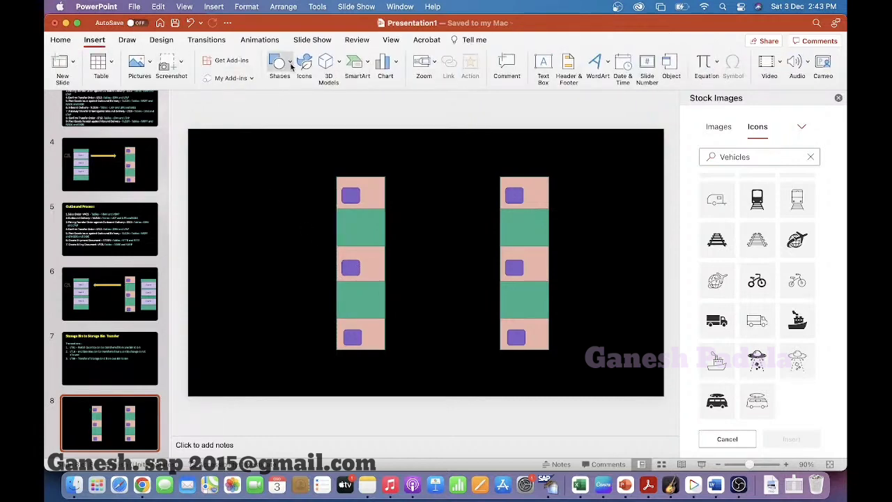
pyautogui.click(279, 67)
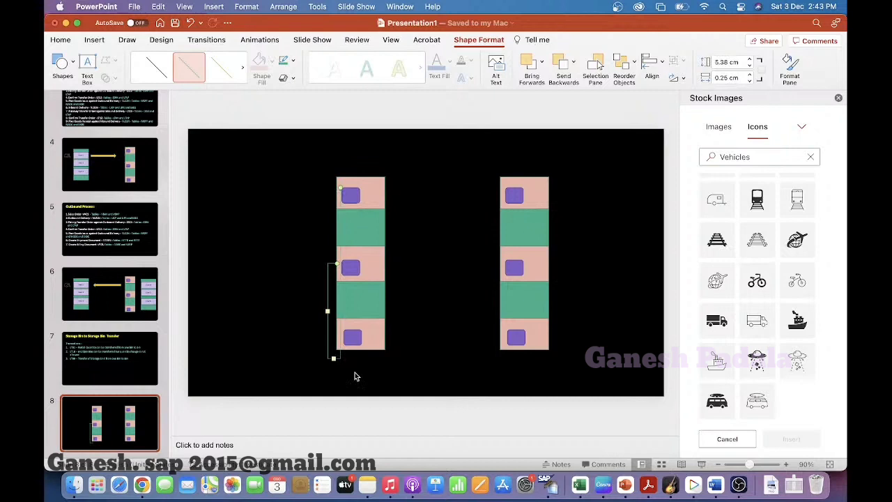
pyautogui.moveTo(333, 329)
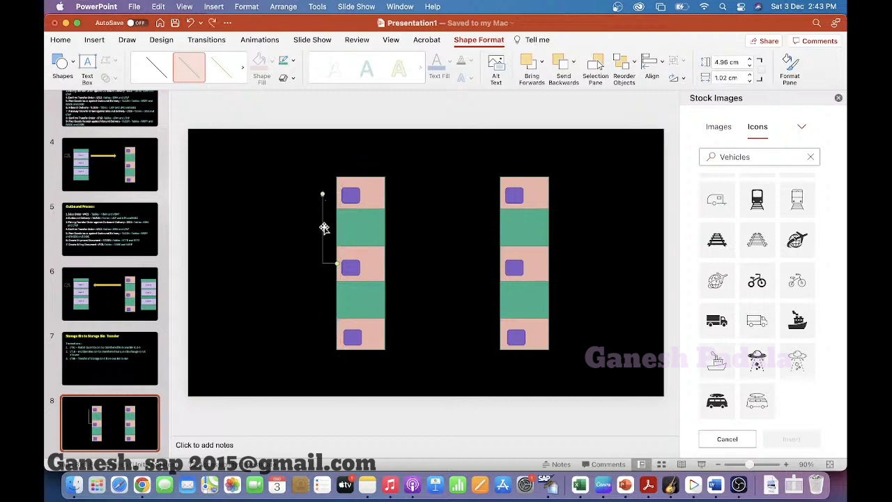
pyautogui.moveTo(323, 226); pyautogui.dragTo(309, 226)
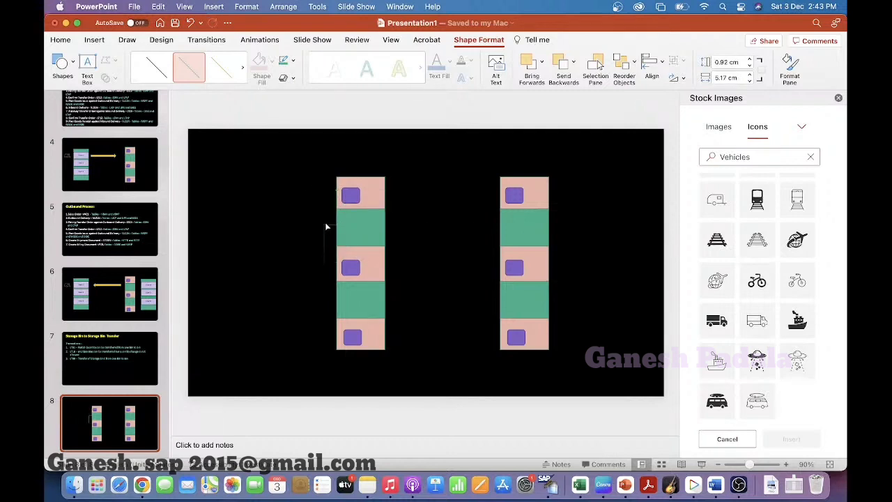
pyautogui.click(61, 39)
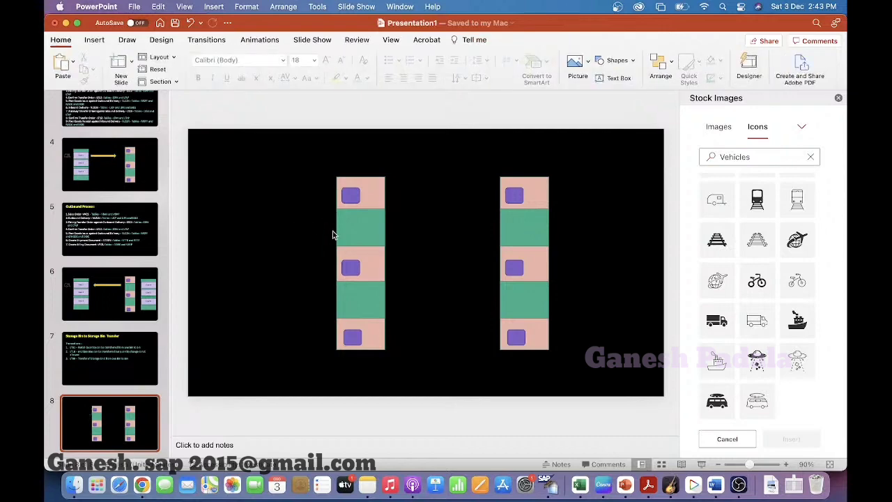
pyautogui.click(94, 39)
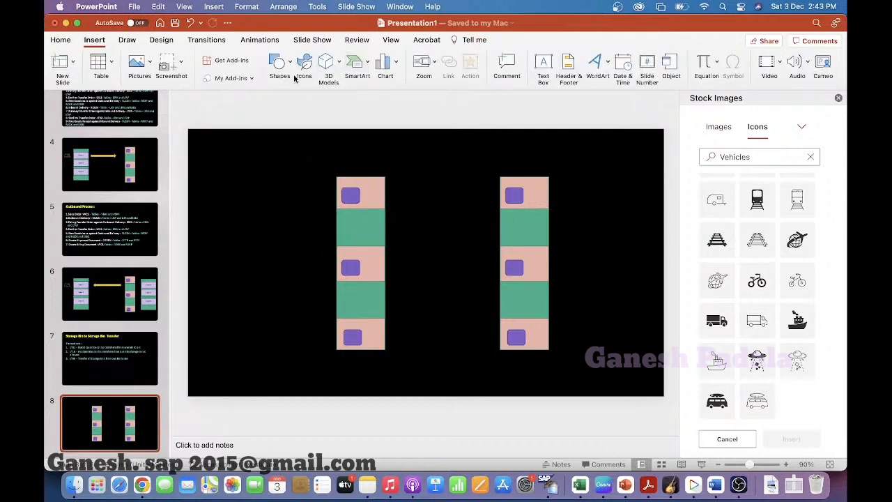
# Step: Draw a curved arrow from the left rack's top bin down to its middle bin
pyautogui.click(278, 63)
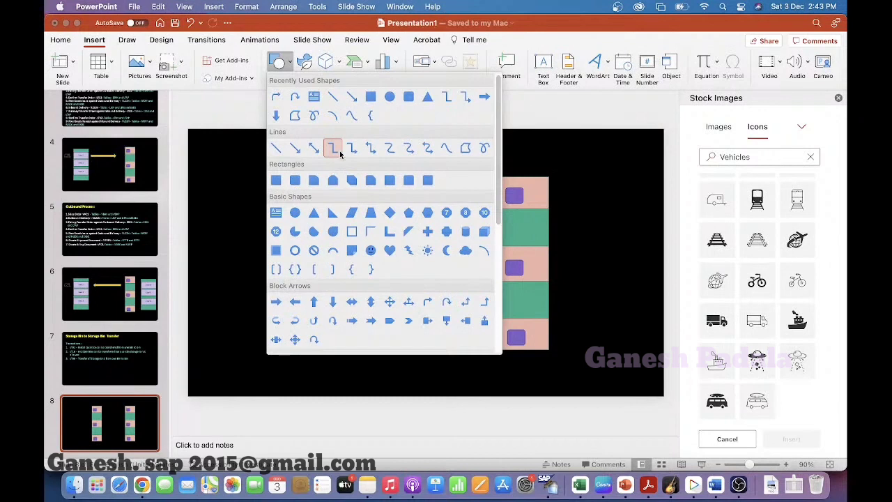
pyautogui.moveTo(334, 148)
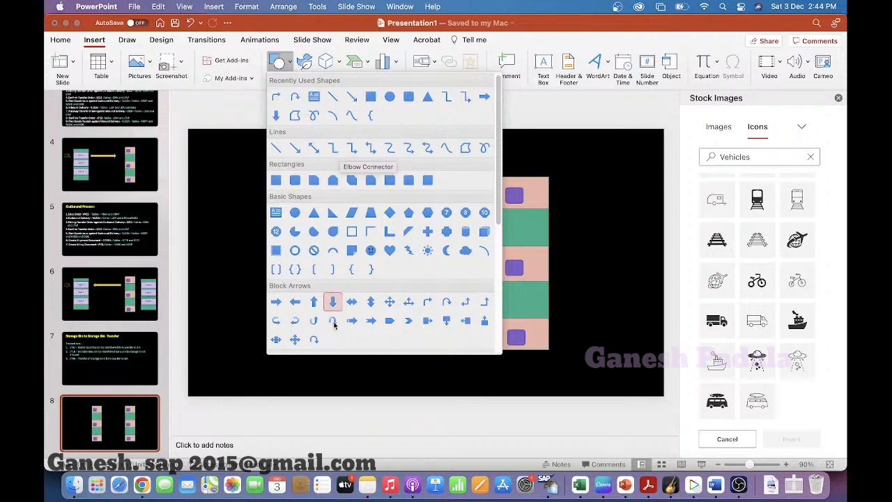
pyautogui.click(333, 321)
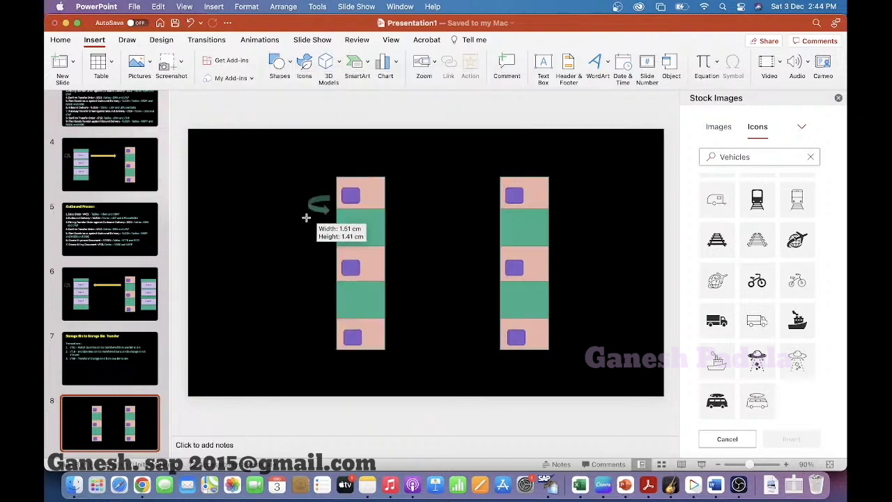
pyautogui.click(318, 209)
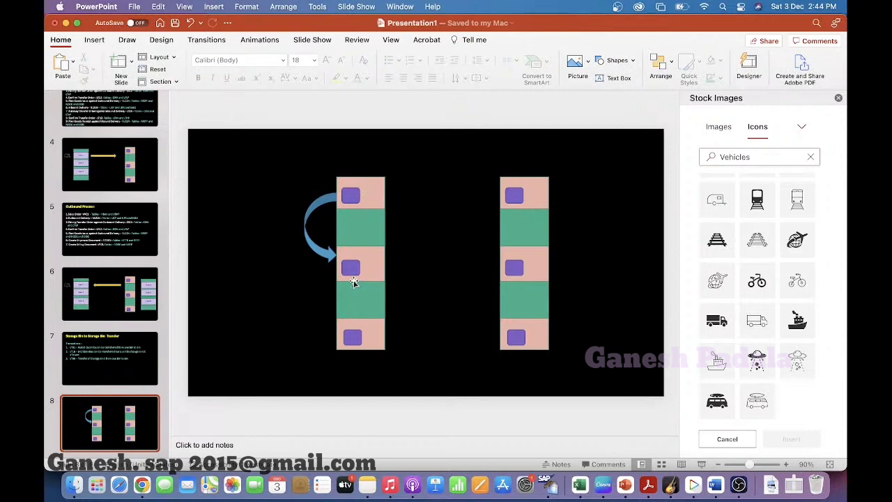
pyautogui.moveTo(308, 240)
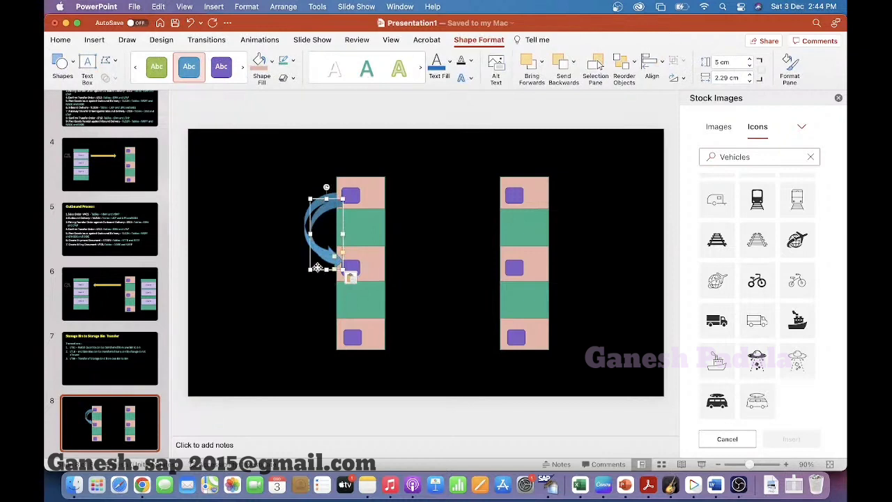
# Step: Copy the curved arrow between the racks and reposition it lower
pyautogui.moveTo(326, 234); pyautogui.dragTo(433, 296)
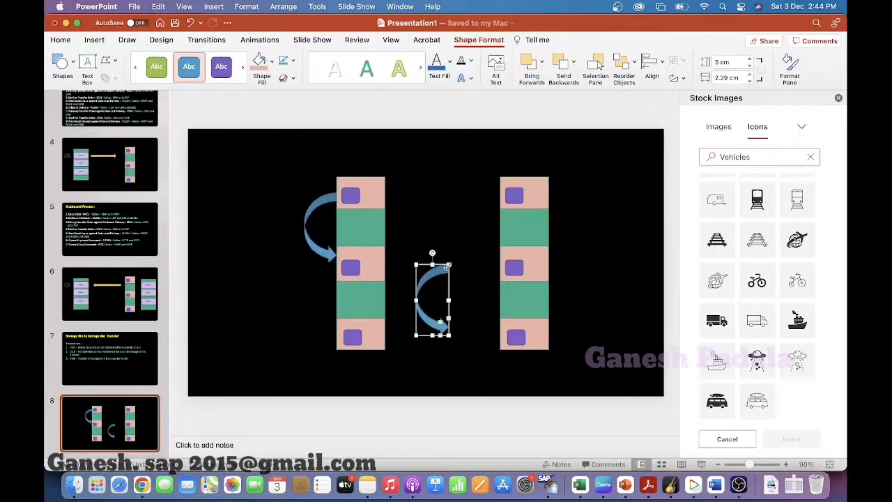
pyautogui.moveTo(432, 296); pyautogui.dragTo(376, 376)
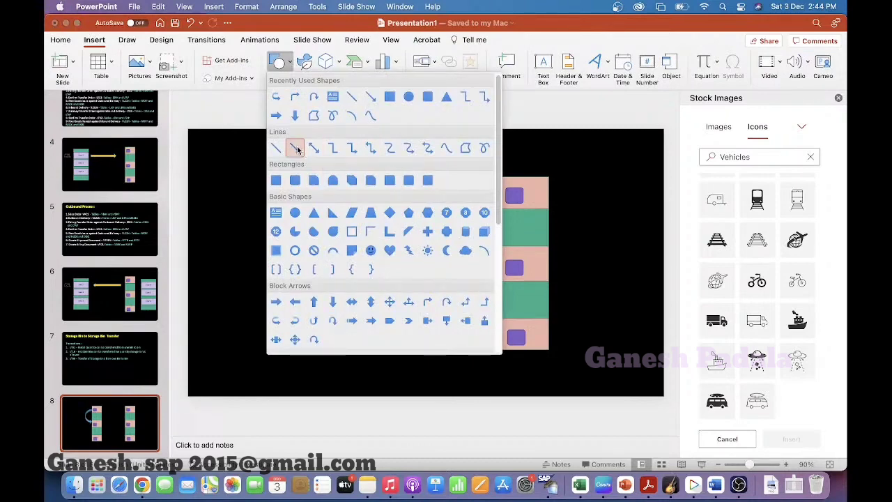
# Step: Draw a straight arrow between the two bottom bins and colour it orange
pyautogui.click(295, 148)
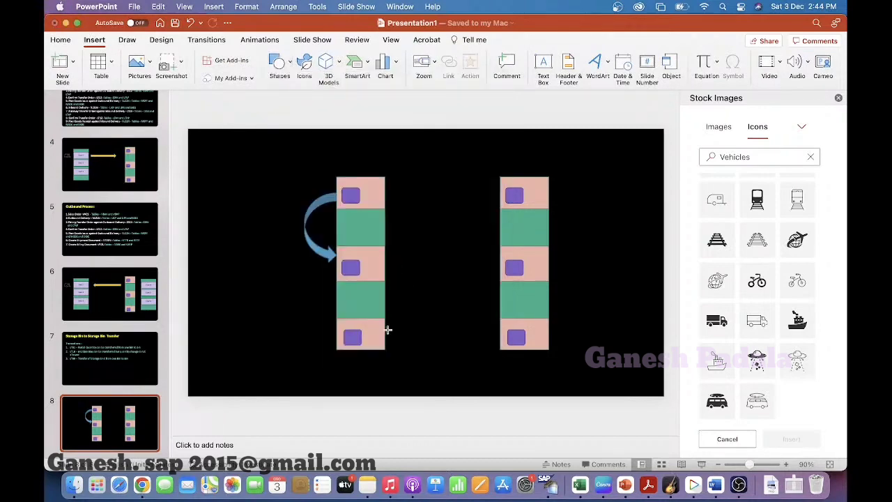
pyautogui.moveTo(388, 329); pyautogui.dragTo(502, 338)
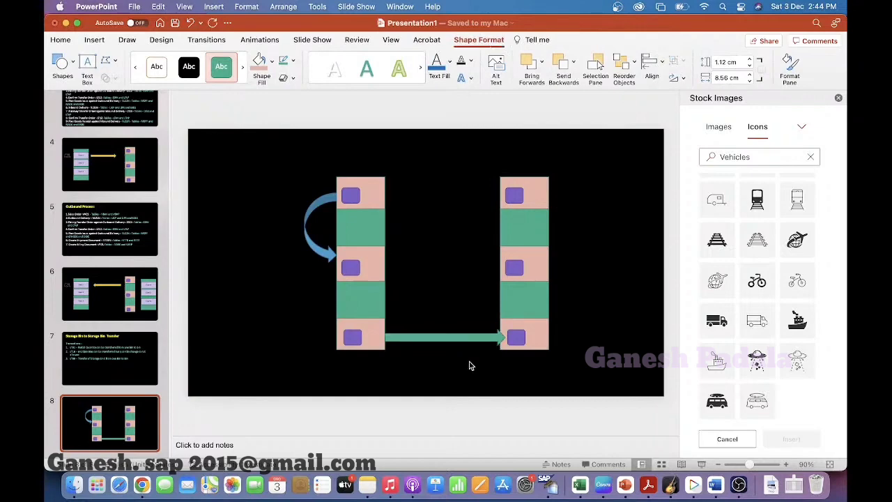
pyautogui.click(444, 338)
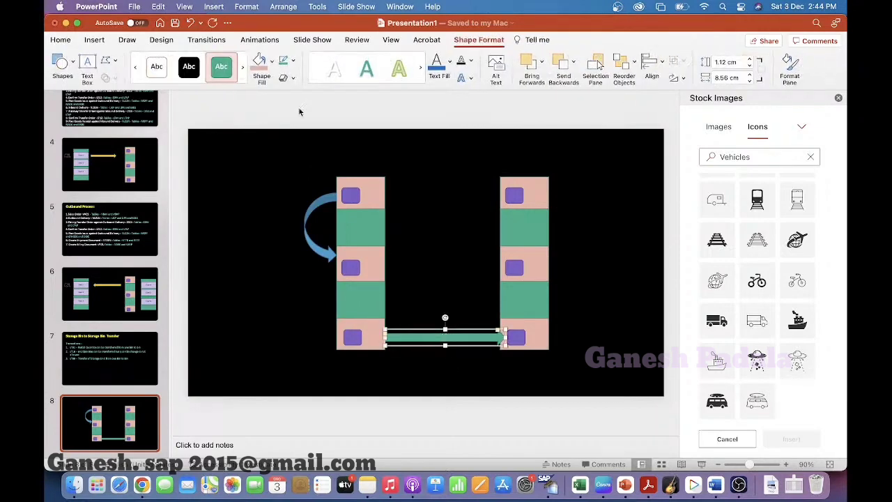
pyautogui.click(234, 77)
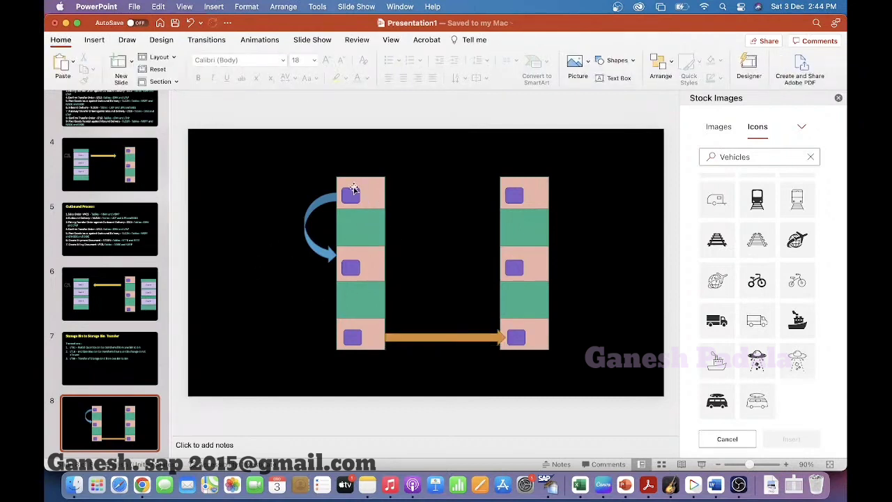
pyautogui.moveTo(354, 176)
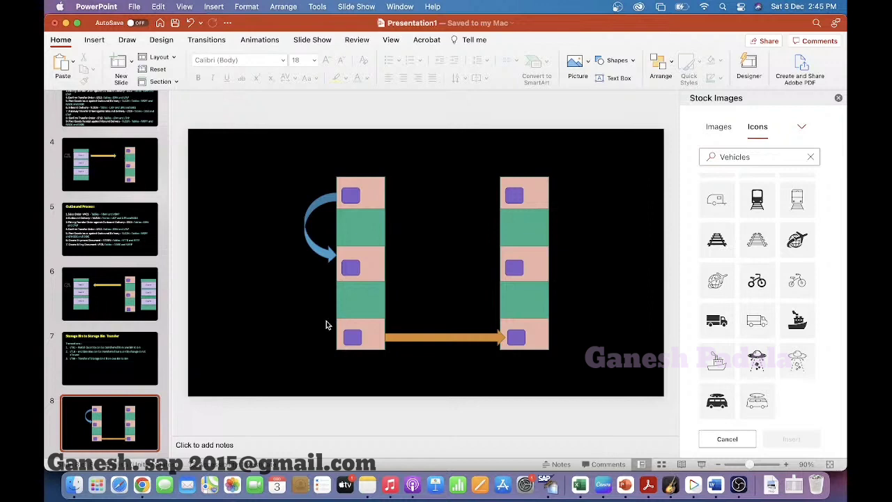
pyautogui.moveTo(368, 203)
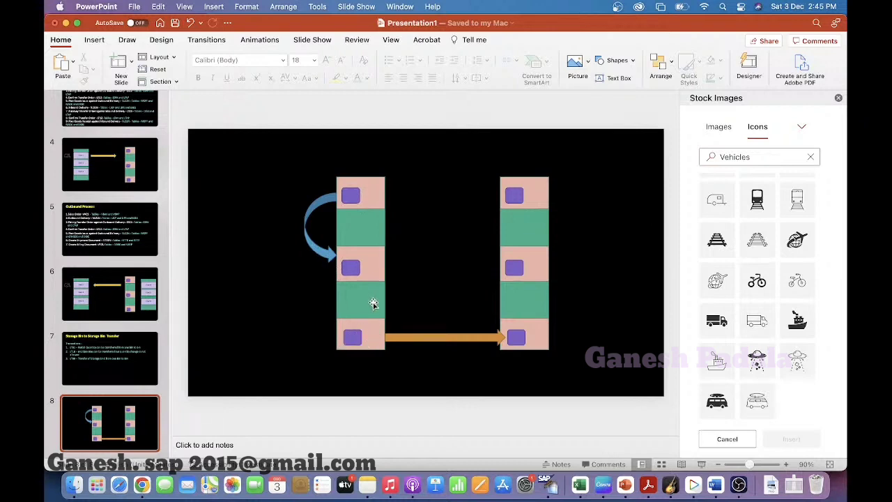
pyautogui.moveTo(348, 189)
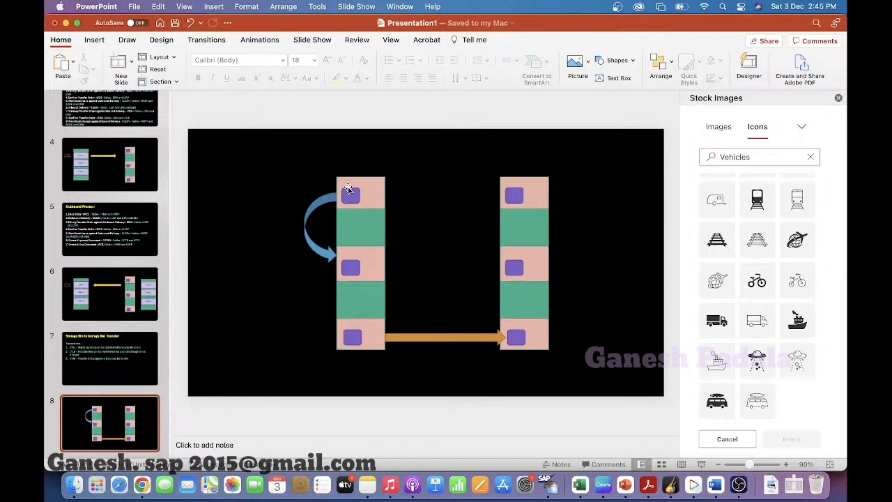
pyautogui.moveTo(361, 370)
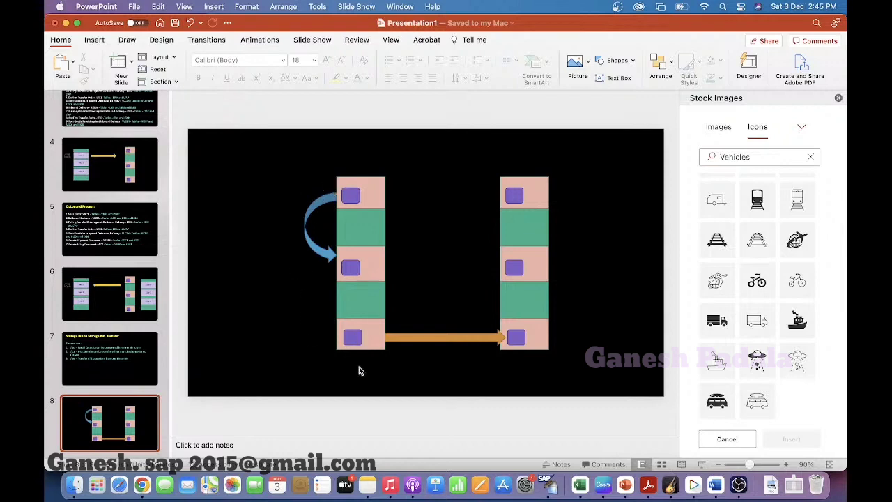
pyautogui.moveTo(350, 361)
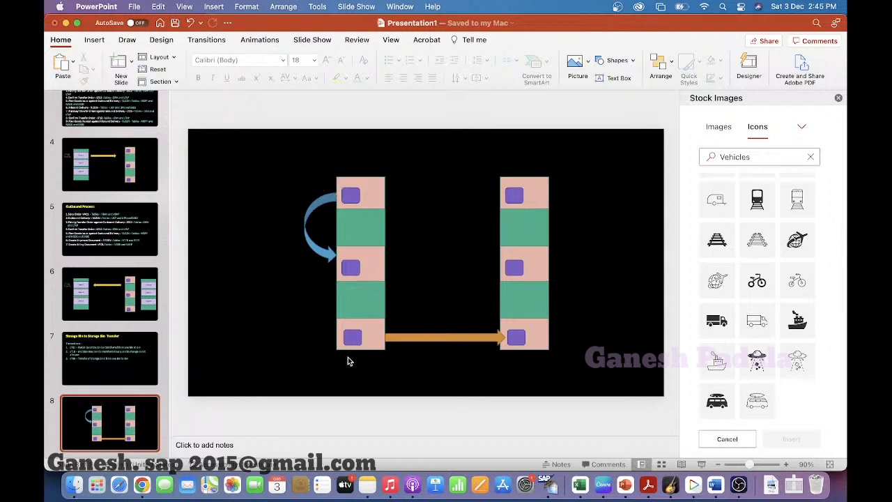
pyautogui.moveTo(309, 356)
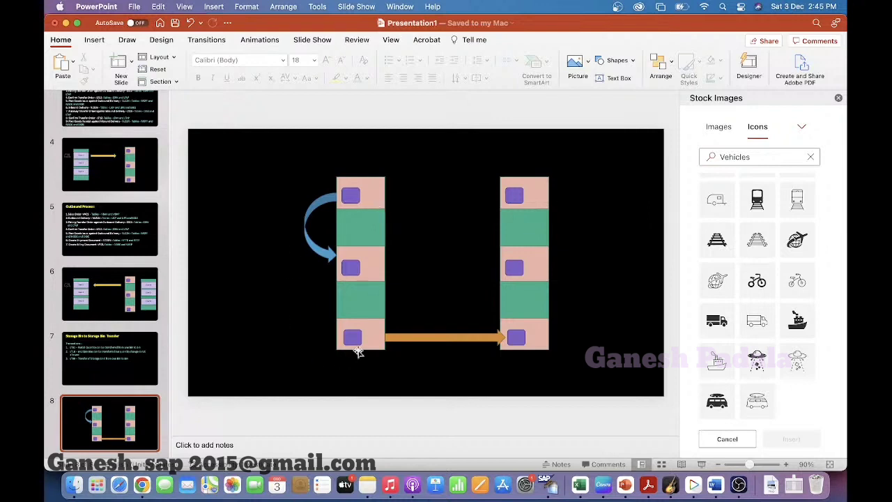
pyautogui.moveTo(359, 346)
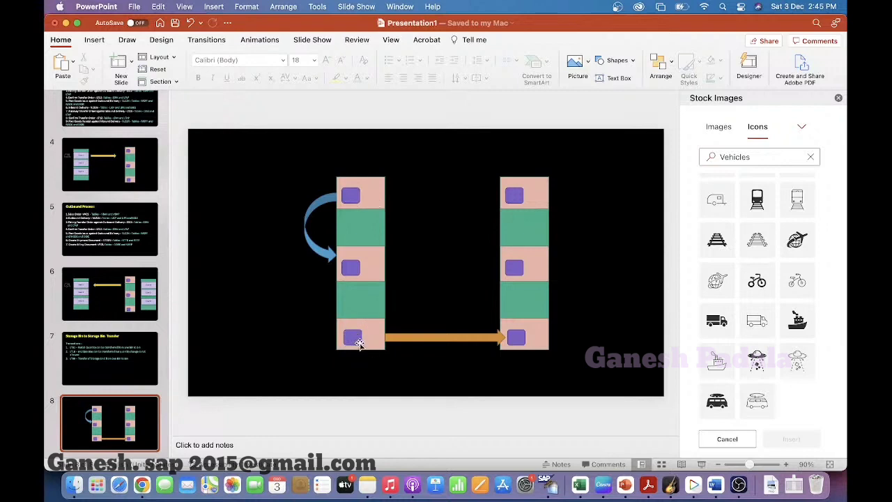
pyautogui.moveTo(237, 332)
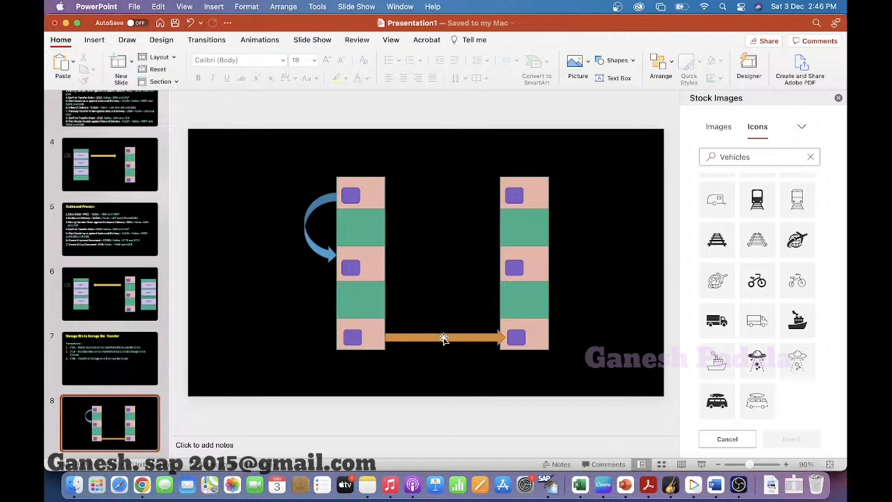
pyautogui.moveTo(267, 231)
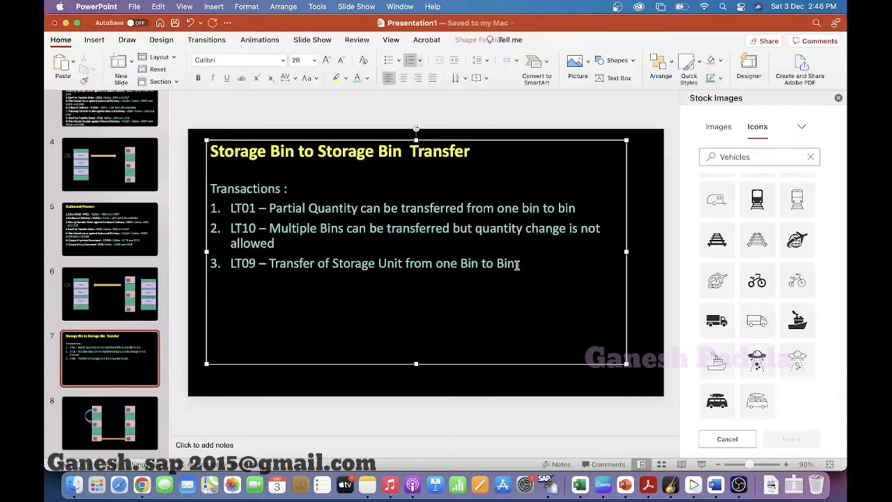
# Step: Add the bullet note 'No accounting Entries' below the LT09 line
pyautogui.write('N')
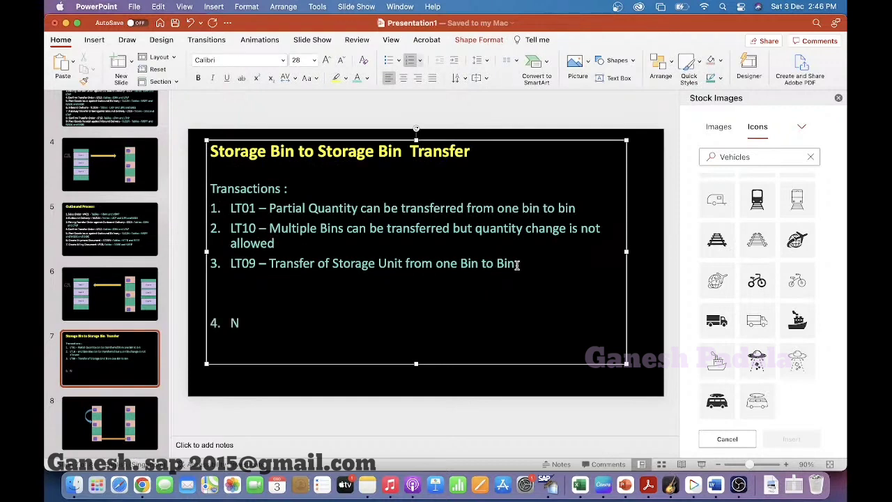
pyautogui.write('o acc')
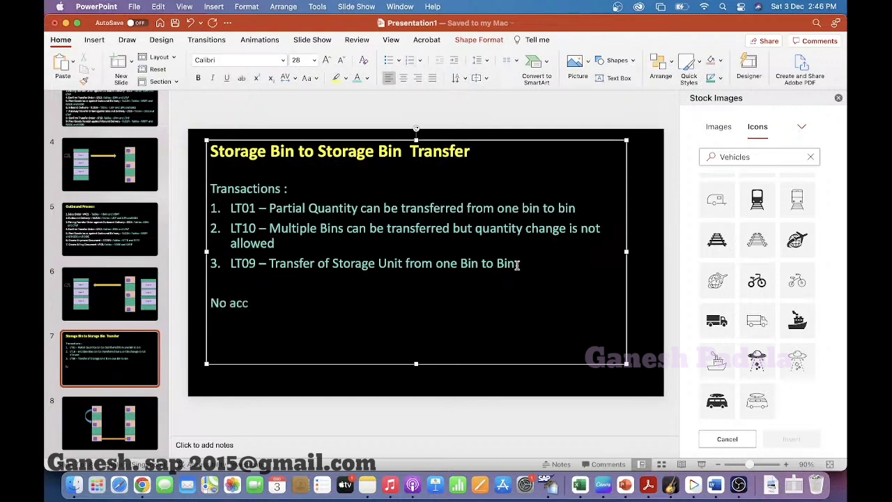
pyautogui.write('ounting Entries')
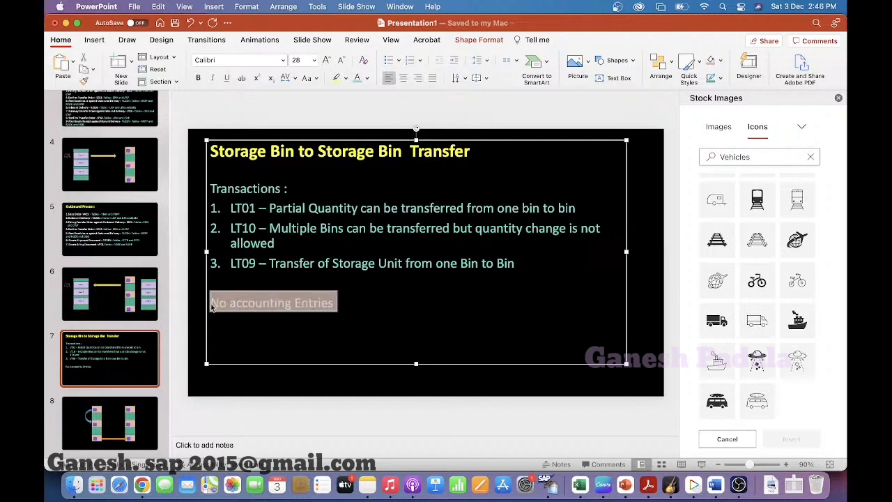
pyautogui.click(370, 78)
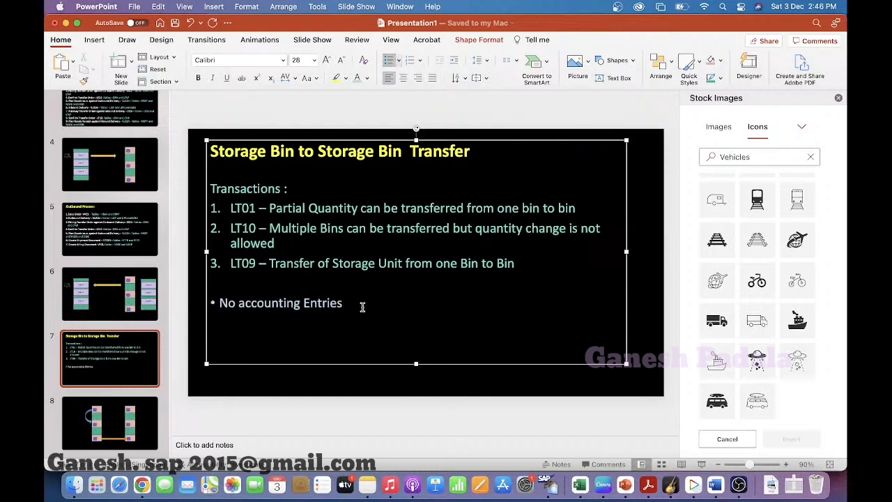
# Step: Add the bullet 'No impact on Storage Location Stock' and start a third note on WM GR Date
pyautogui.write('No')
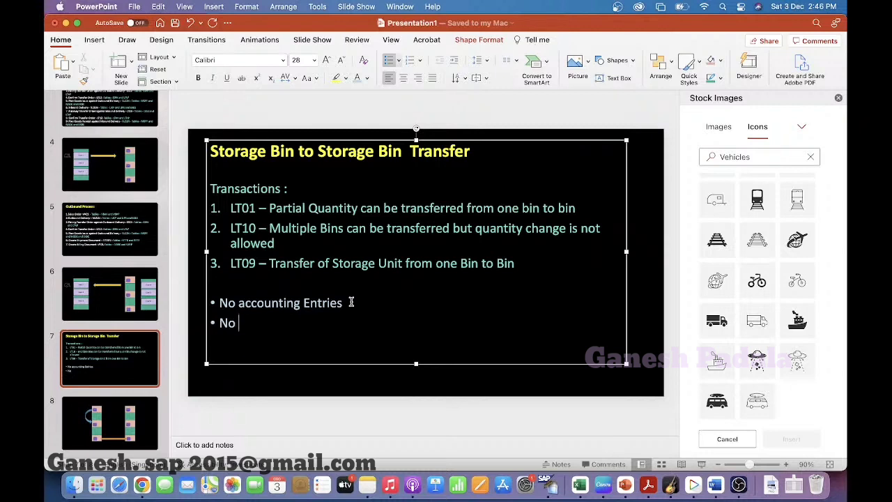
pyautogui.write('impact on Stor')
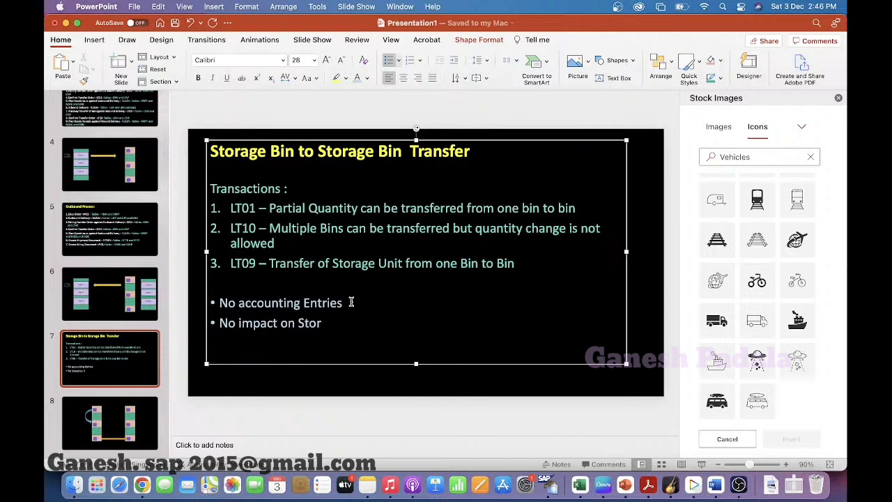
pyautogui.write('age Location Stoc')
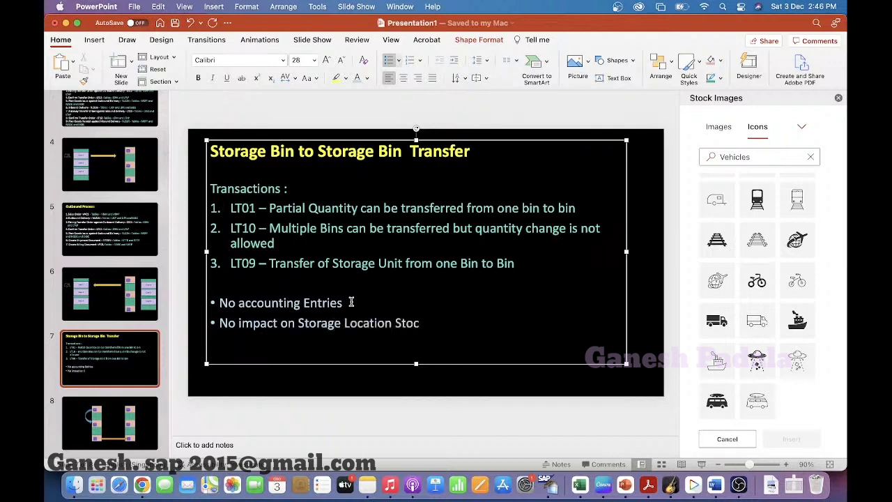
pyautogui.write('k')
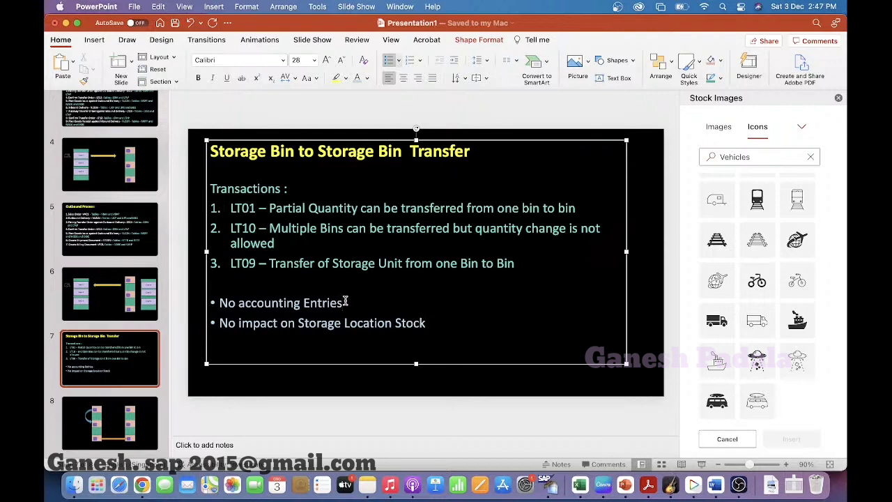
pyautogui.moveTo(435, 319)
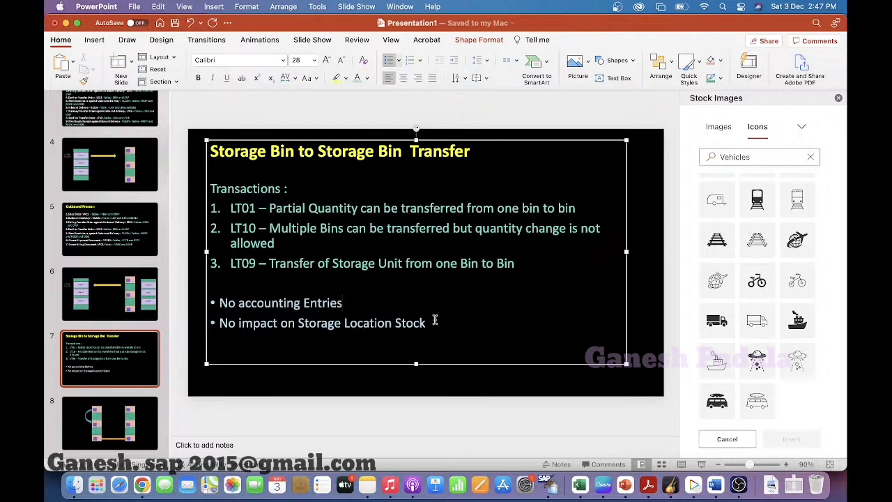
pyautogui.write('No impact on')
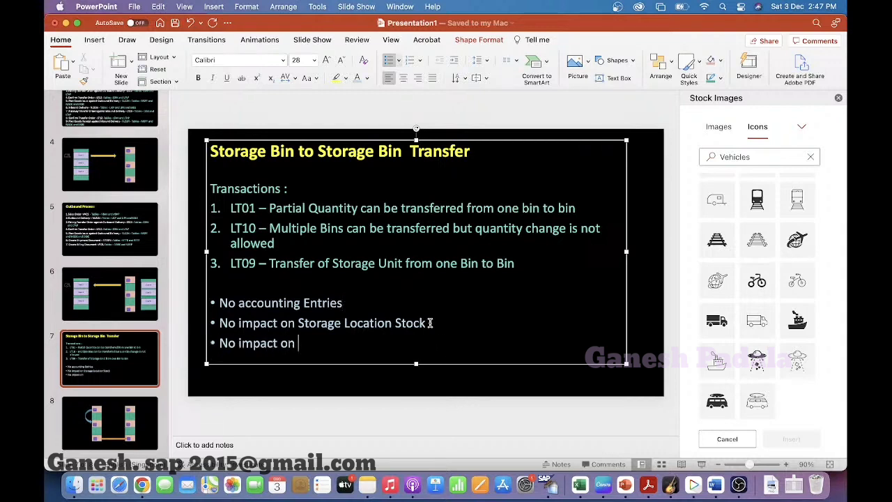
pyautogui.write('WM GR Da')
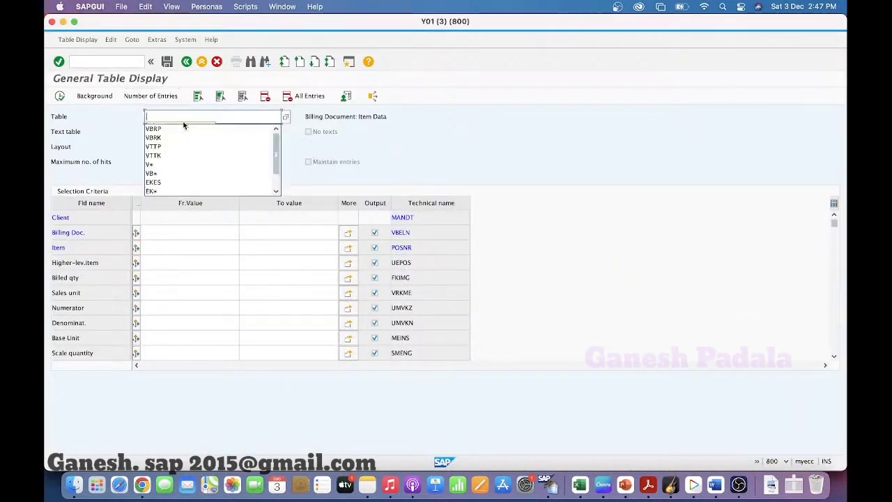
# Step: Display table LQUA entries after locating the GR Date field, scrolling to the goods receipt columns
pyautogui.write('LQUA')
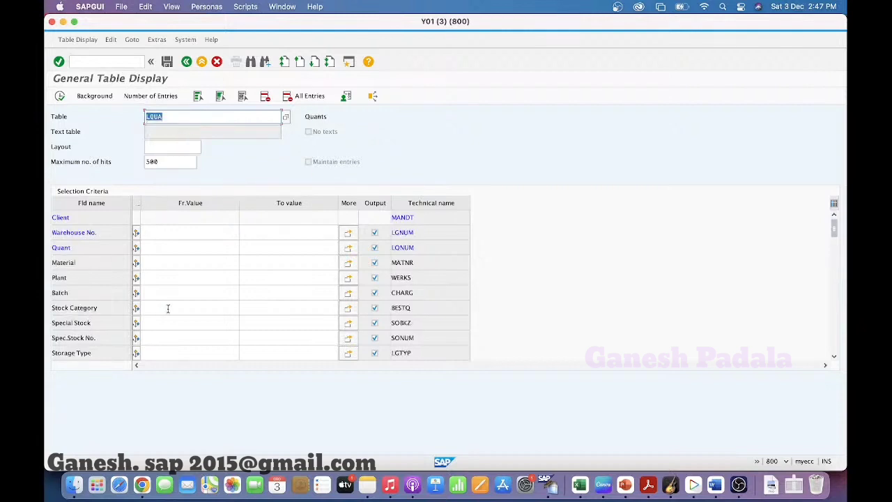
pyautogui.moveTo(251, 61)
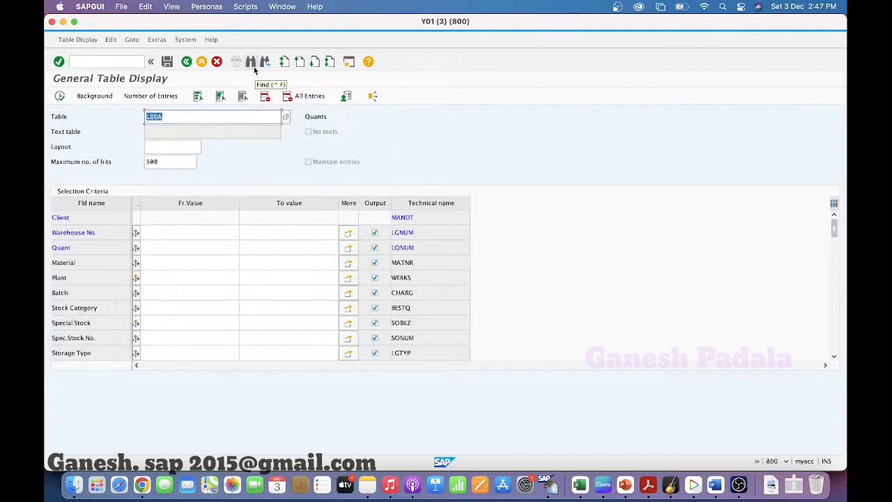
pyautogui.click(251, 61)
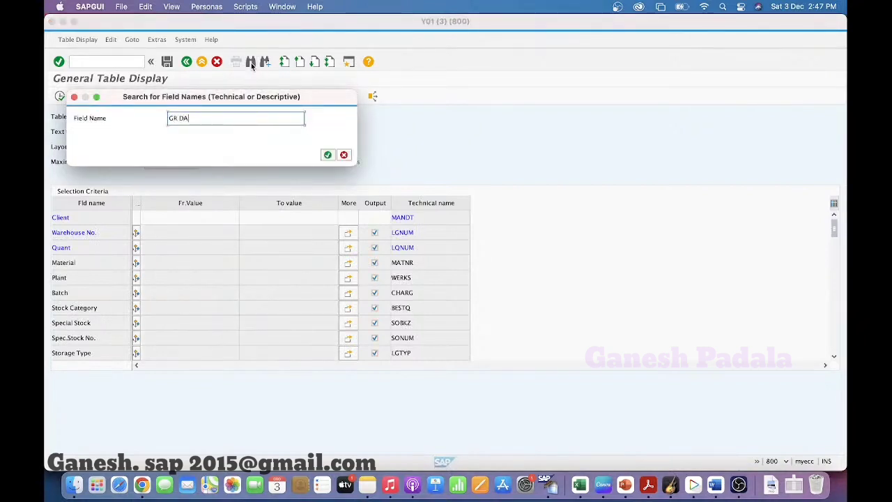
pyautogui.click(327, 154)
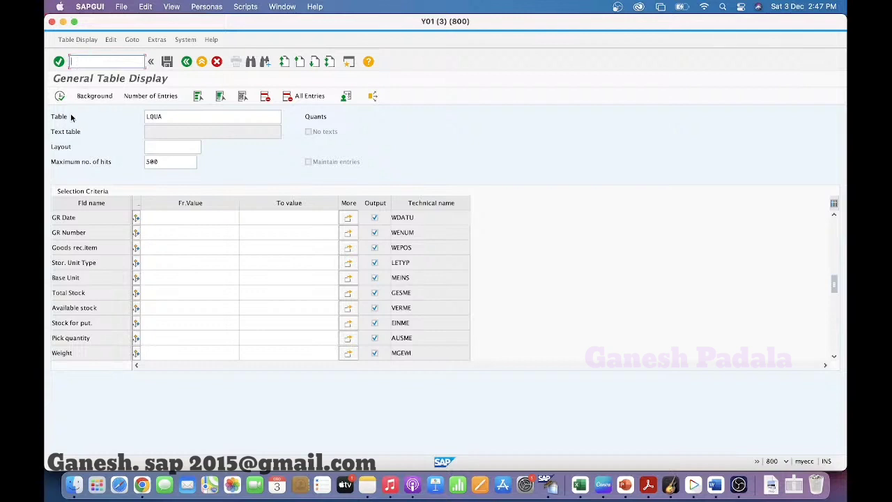
pyautogui.click(60, 95)
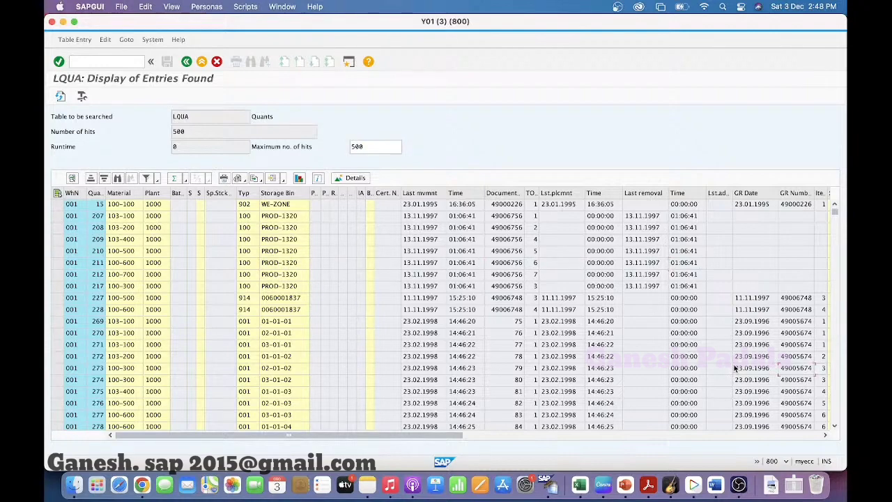
pyautogui.hscroll(3)
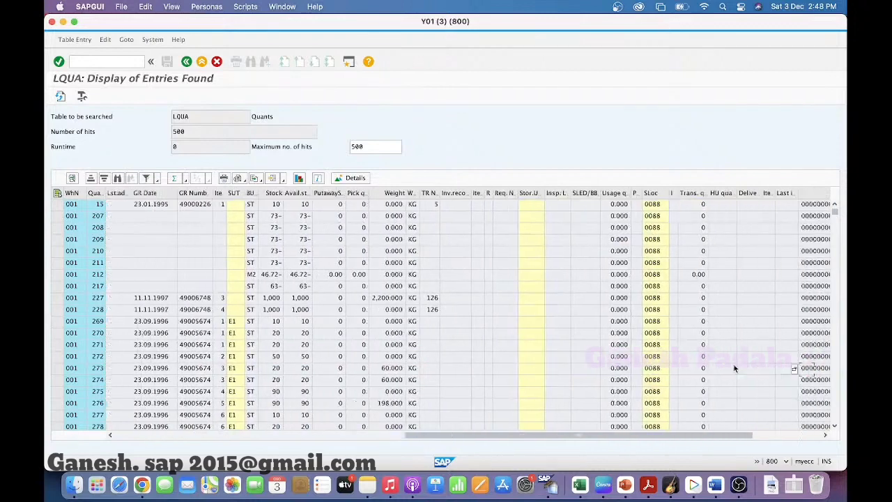
pyautogui.hscroll(3)
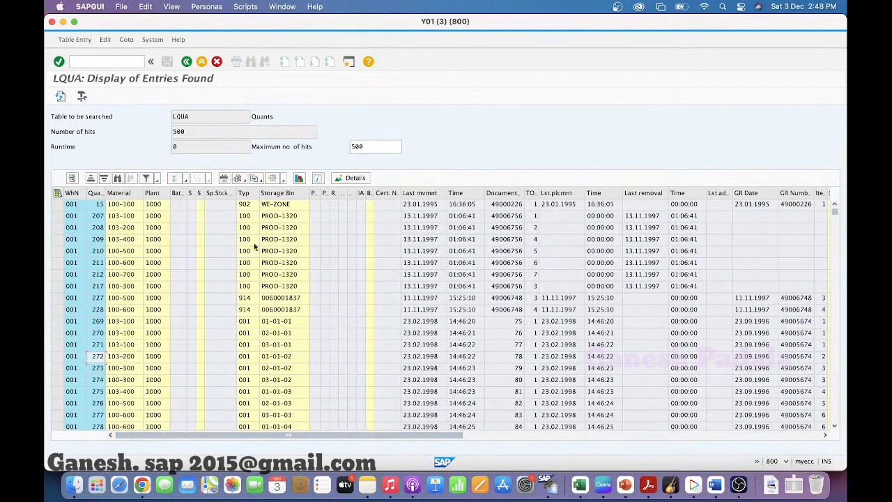
pyautogui.moveTo(146, 288)
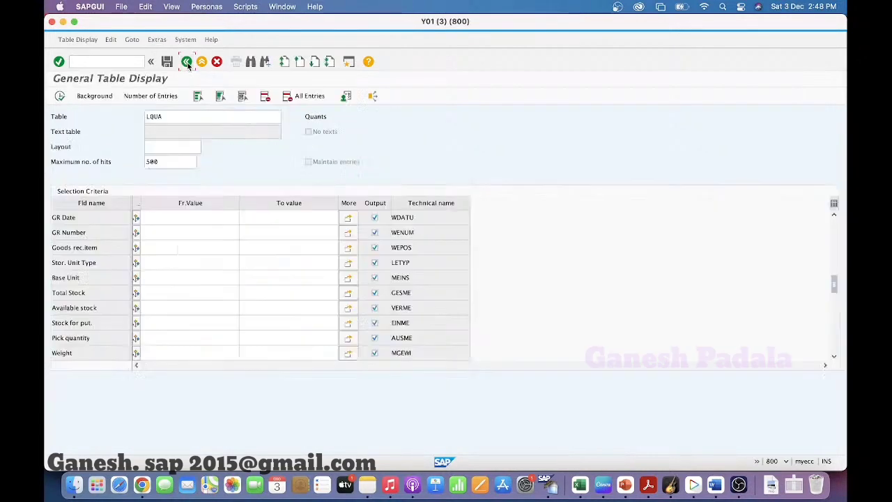
# Step: Leave the LQUA display and go to transaction LS22 via /NLS22
pyautogui.click(212, 117)
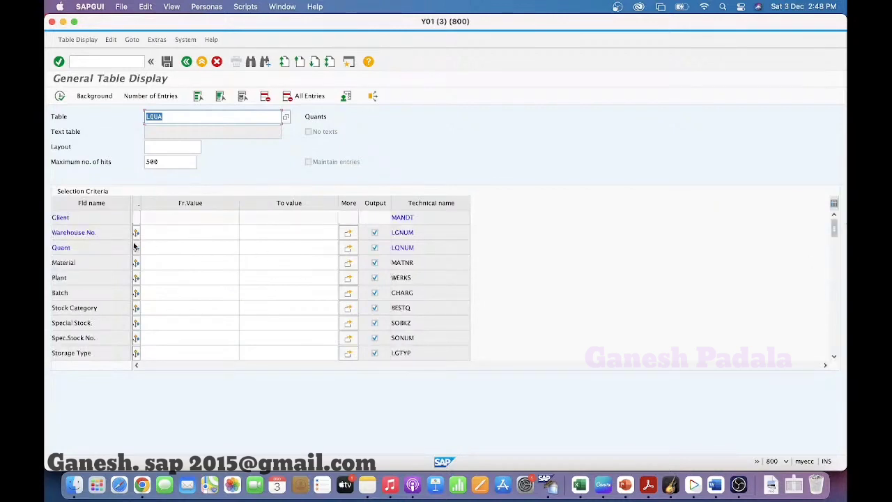
pyautogui.click(72, 232)
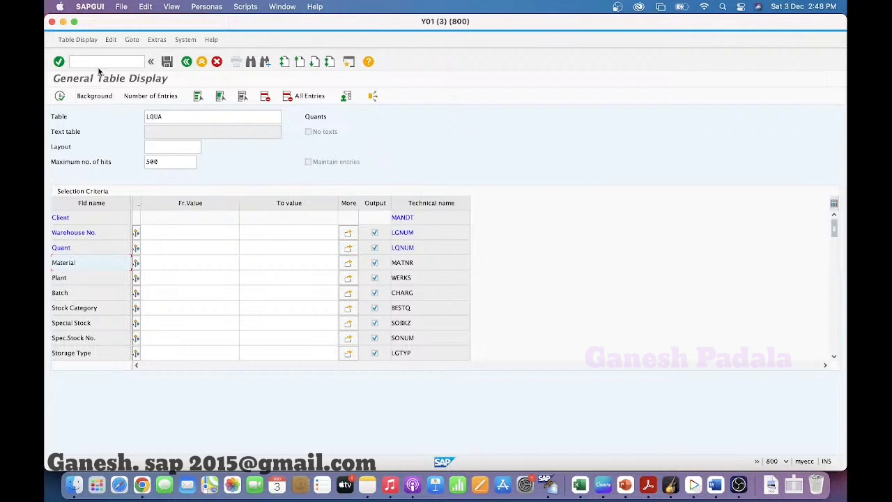
pyautogui.write('/NLS')
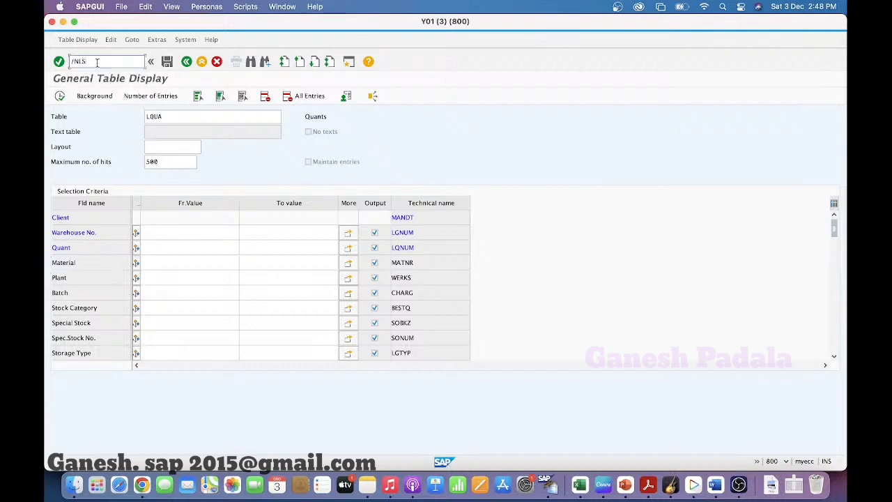
pyautogui.write('2')
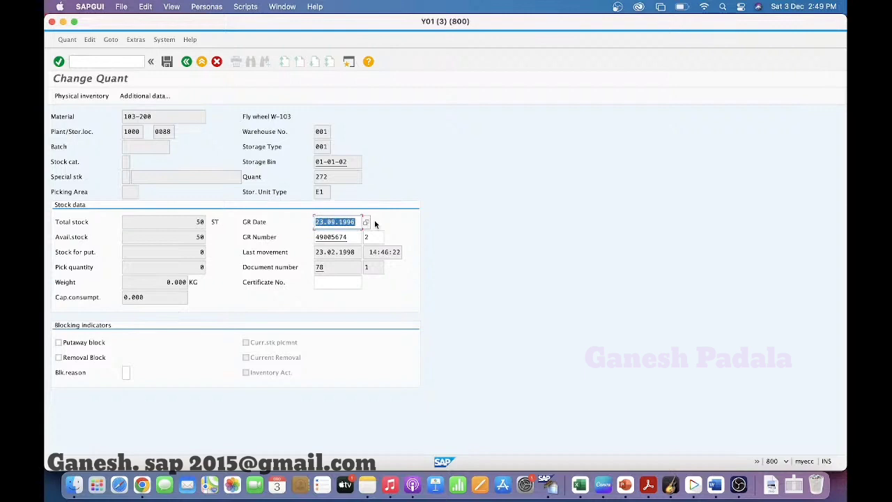
# Step: Overwrite quant 272's GR Date with 01.10.2022 and save it
pyautogui.write('01.10.2022')
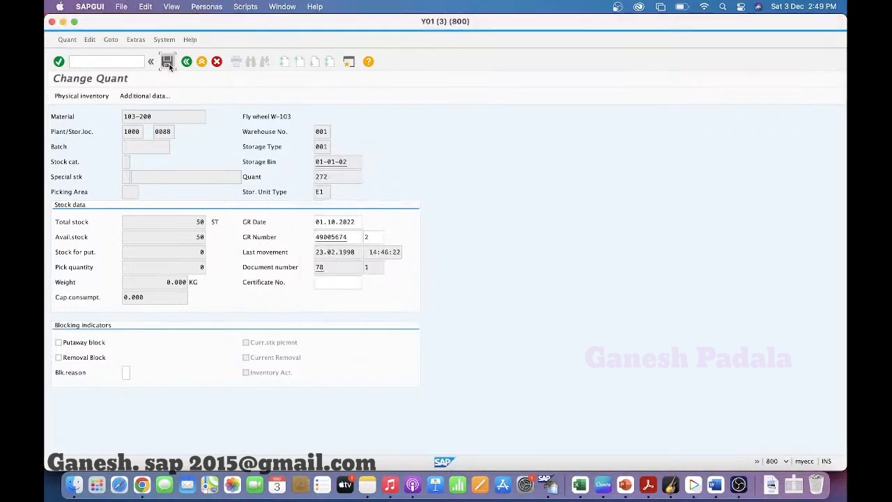
pyautogui.click(167, 61)
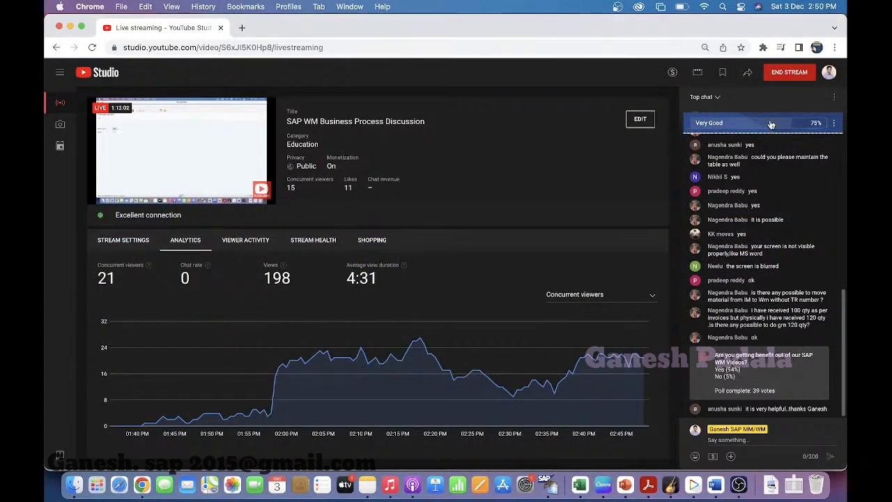
# Step: Expand the live poll results in YouTube Studio, then return to the PowerPoint presentation
pyautogui.click(764, 122)
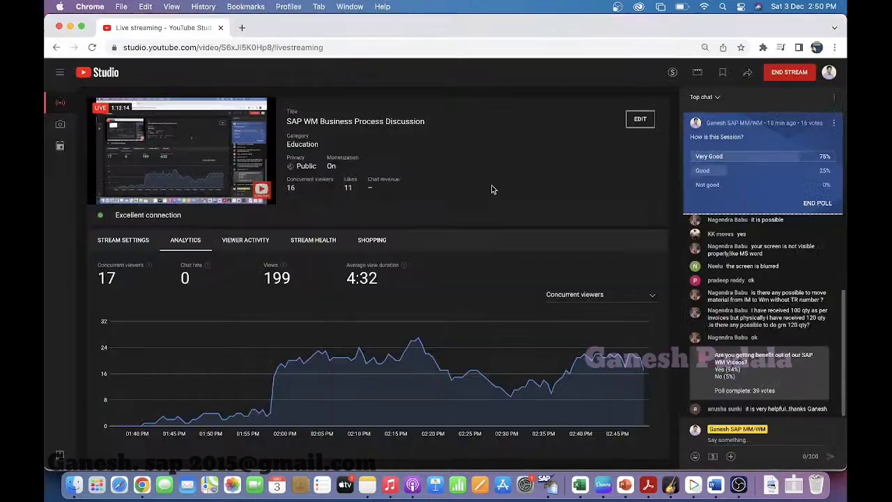
pyautogui.press('cmd+tab')
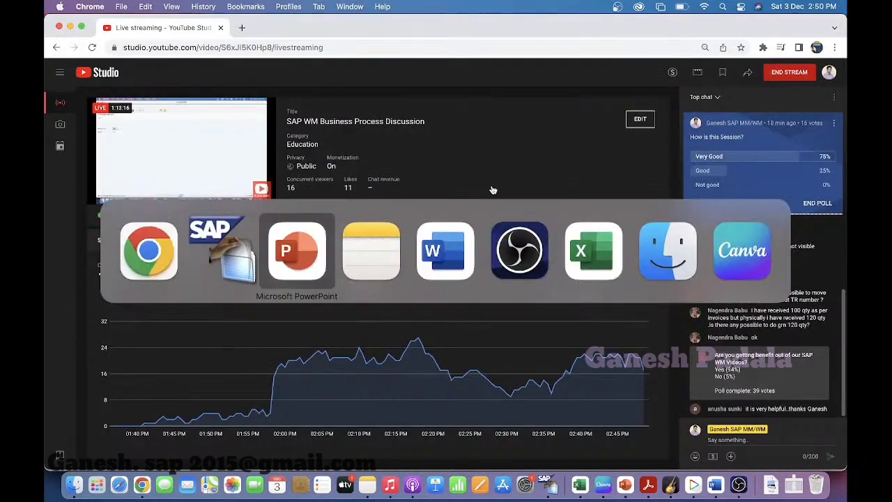
pyautogui.click(295, 251)
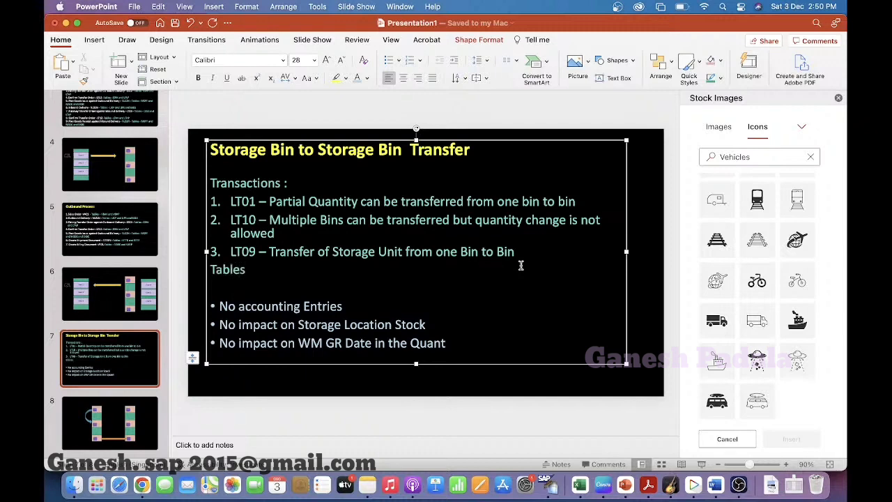
# Step: Add a colon to the Tables heading and colour the headings orange
pyautogui.write(':')
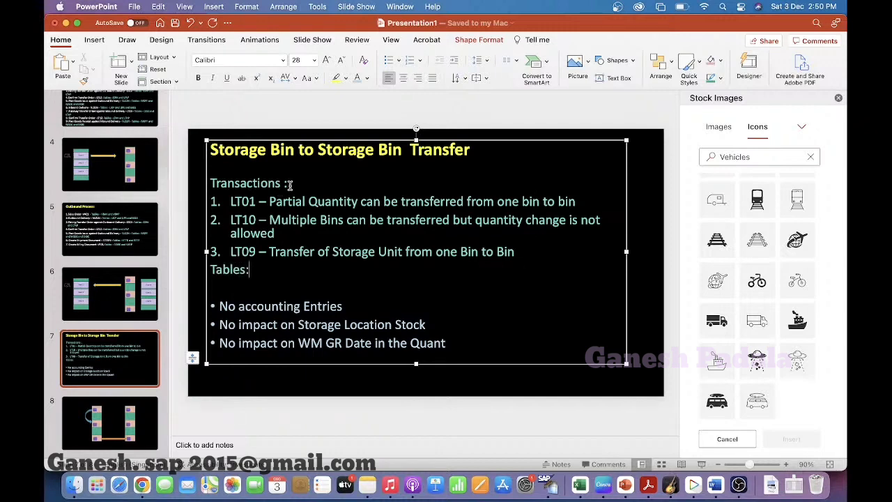
pyautogui.click(369, 78)
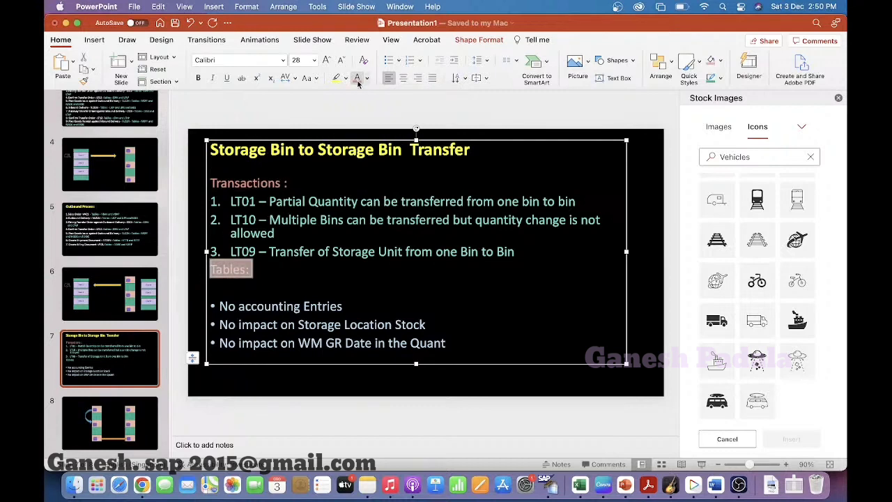
pyautogui.write('d')
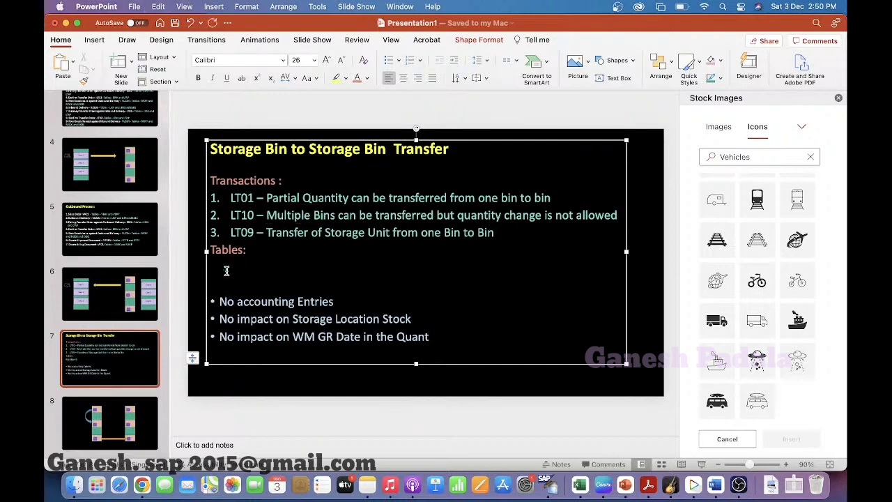
# Step: List the tables LQUA, LTAK, LTAP, LAGP under the Tables heading
pyautogui.write('LQUA')
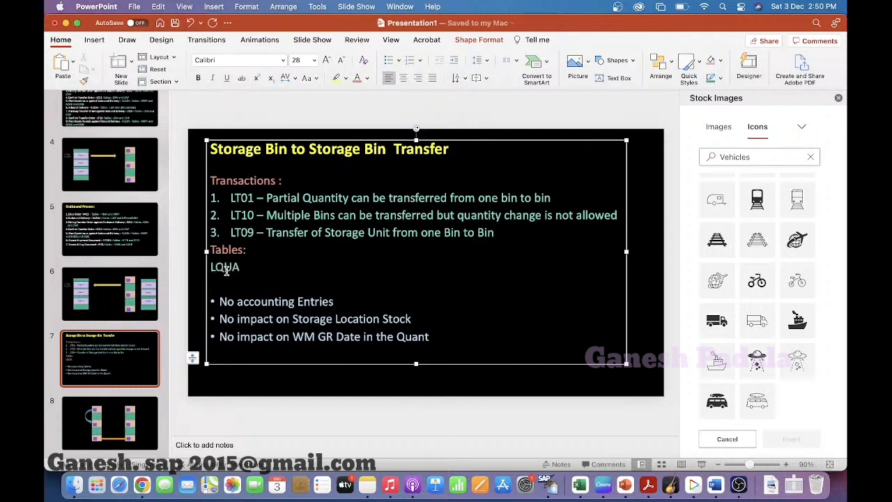
pyautogui.write(',')
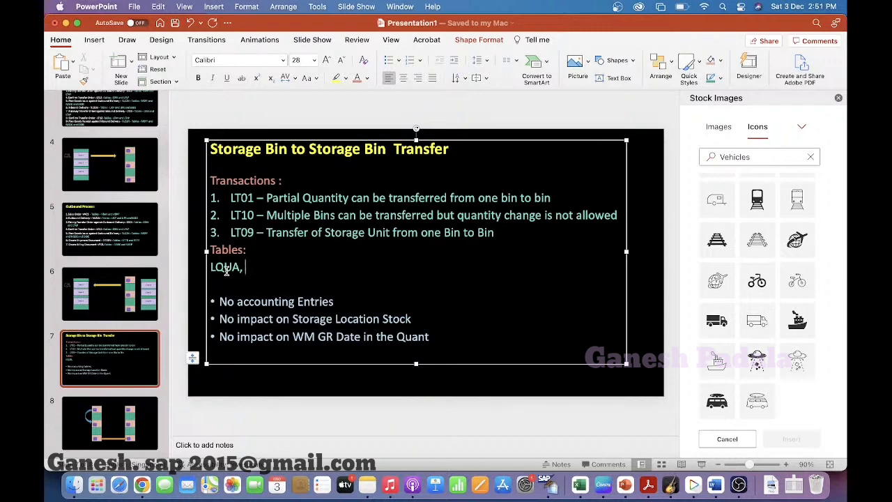
pyautogui.write('LTAK')
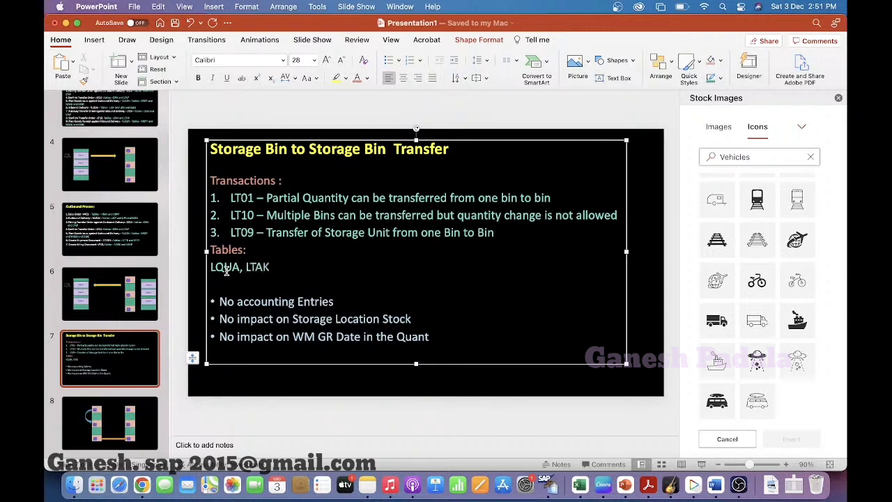
pyautogui.write(', LTAP')
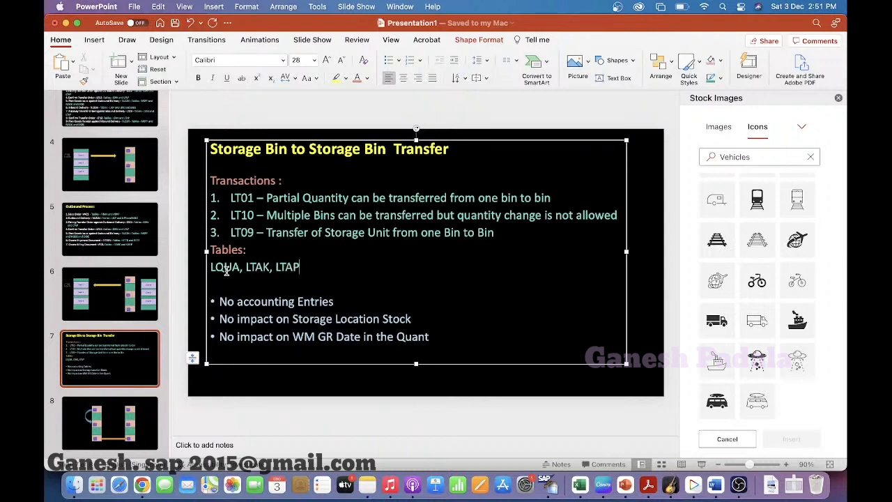
pyautogui.write(', L')
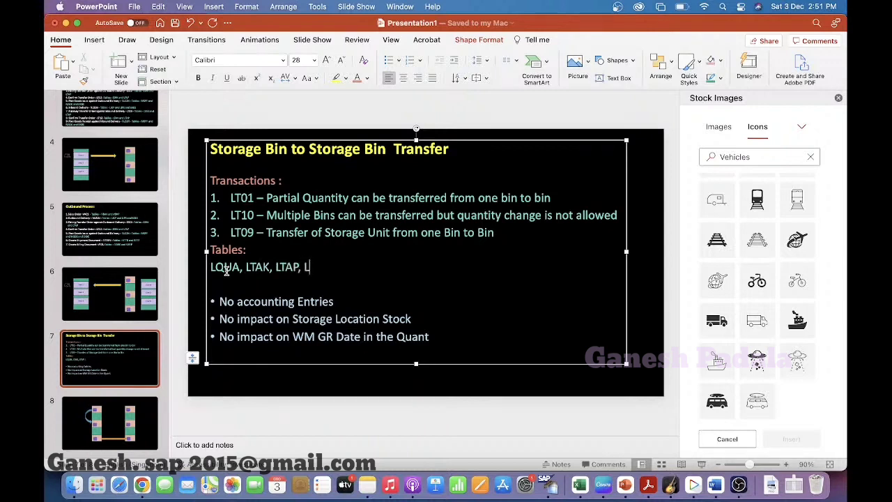
pyautogui.write('AGP')
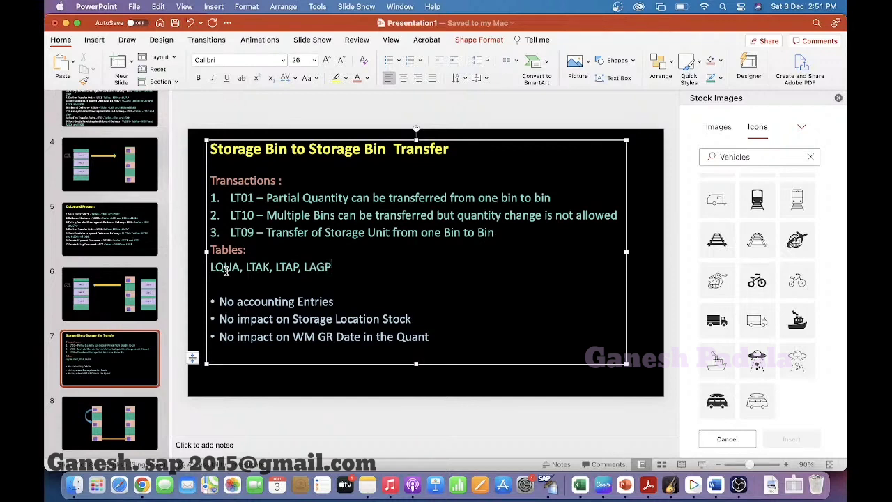
pyautogui.click(332, 268)
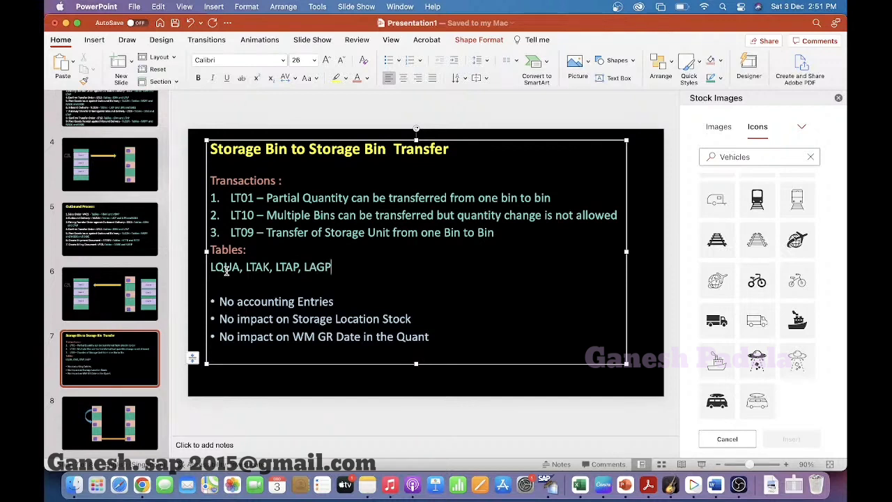